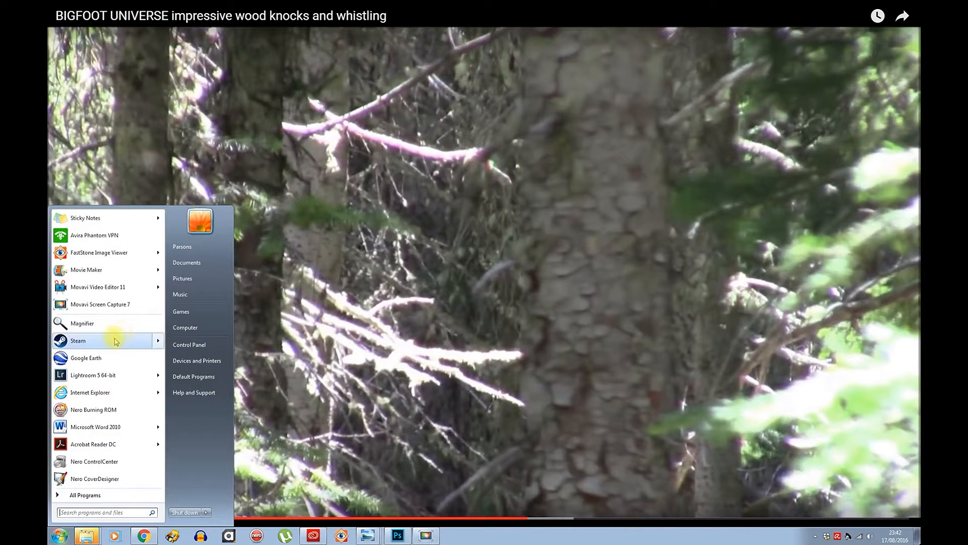
# Step: Launch Magnifier from the Start menu, then switch to Photoshop from the taskbar
pyautogui.click(80, 322)
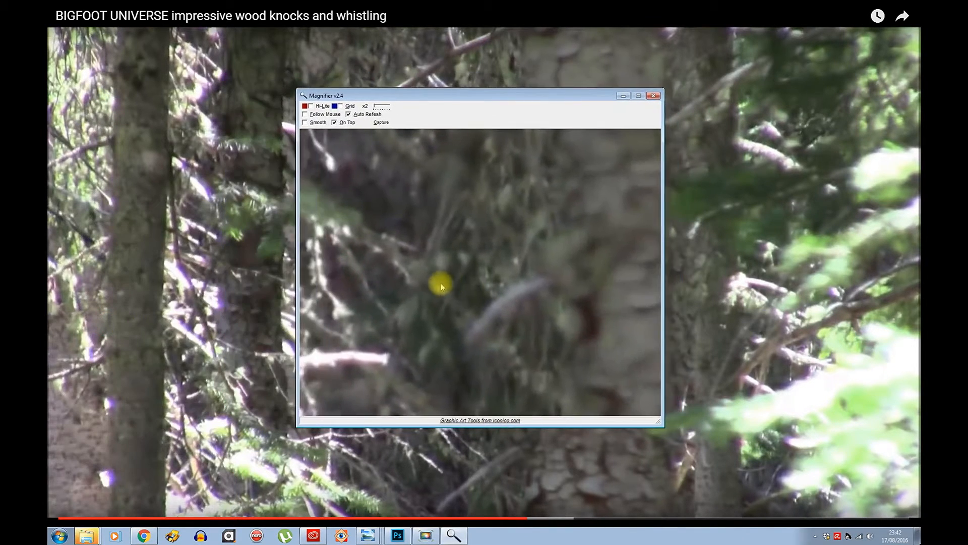
pyautogui.moveTo(525, 283)
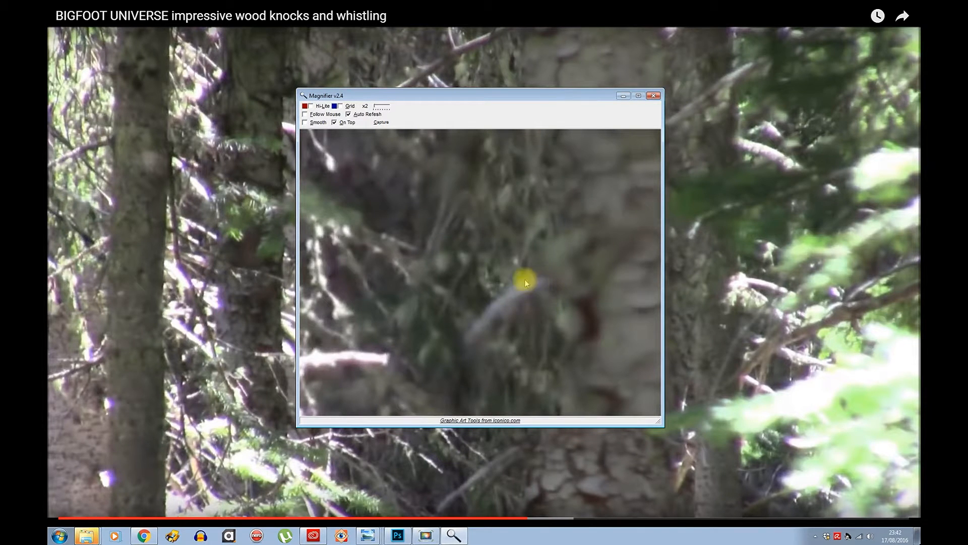
pyautogui.click(60, 535)
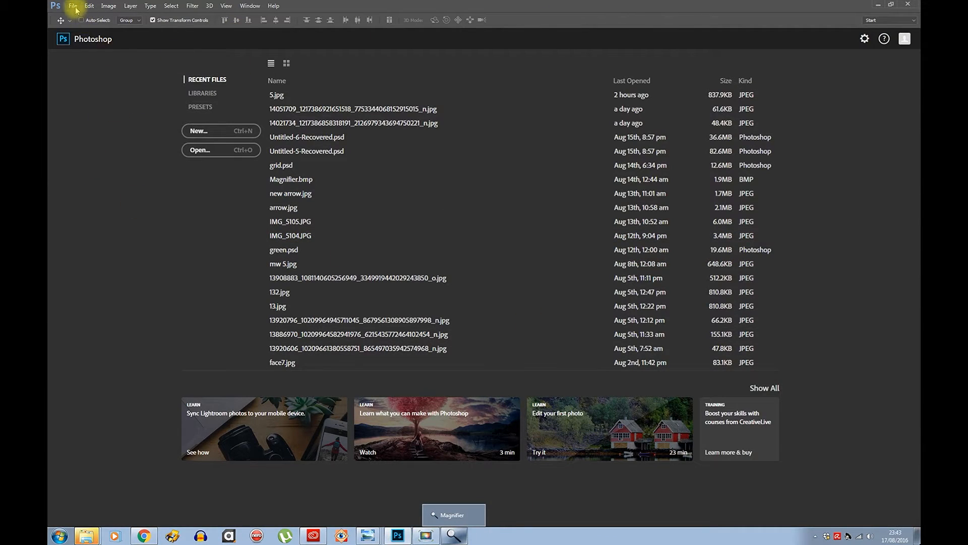
pyautogui.moveTo(490, 11)
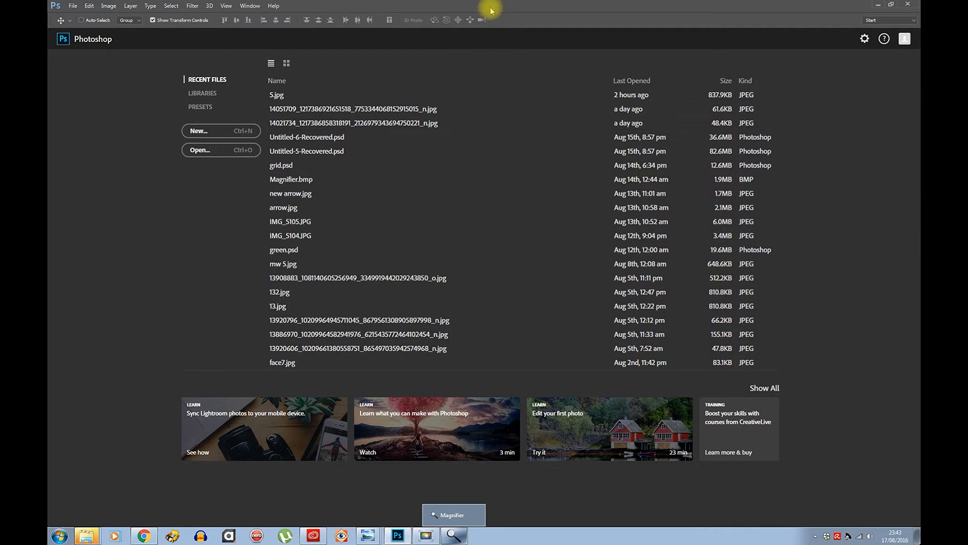
pyautogui.moveTo(488, 8)
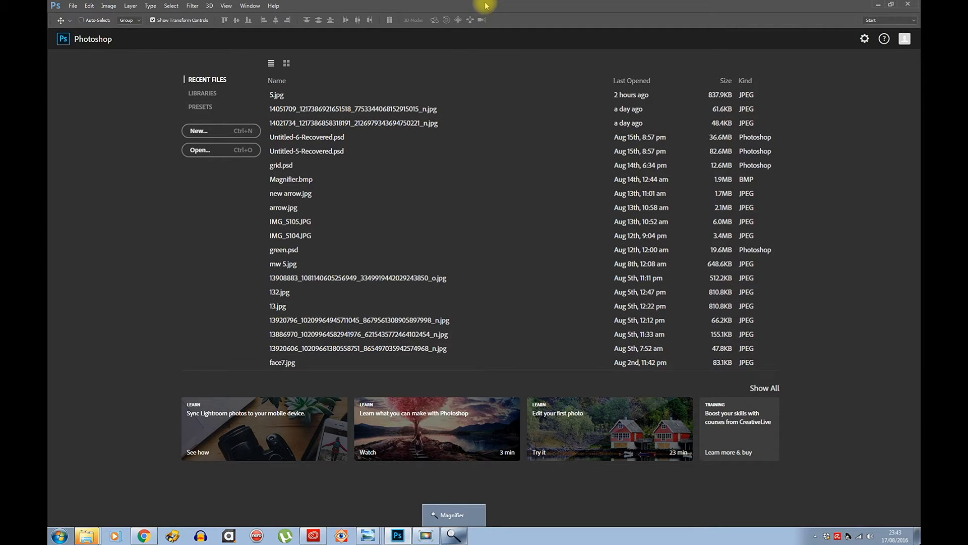
pyautogui.moveTo(111, 144)
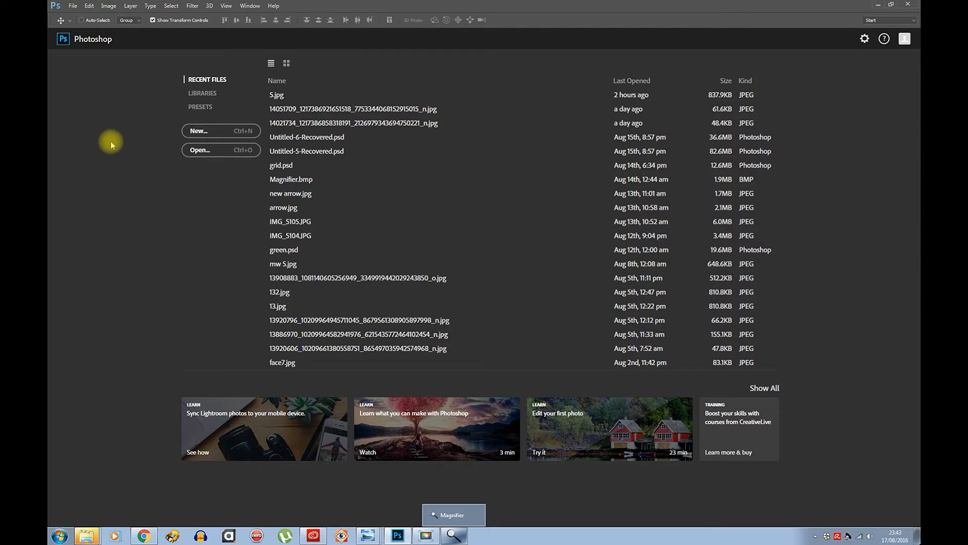
# Step: Create a new 1920×1280 px document using the Clipboard preset
pyautogui.click(89, 5)
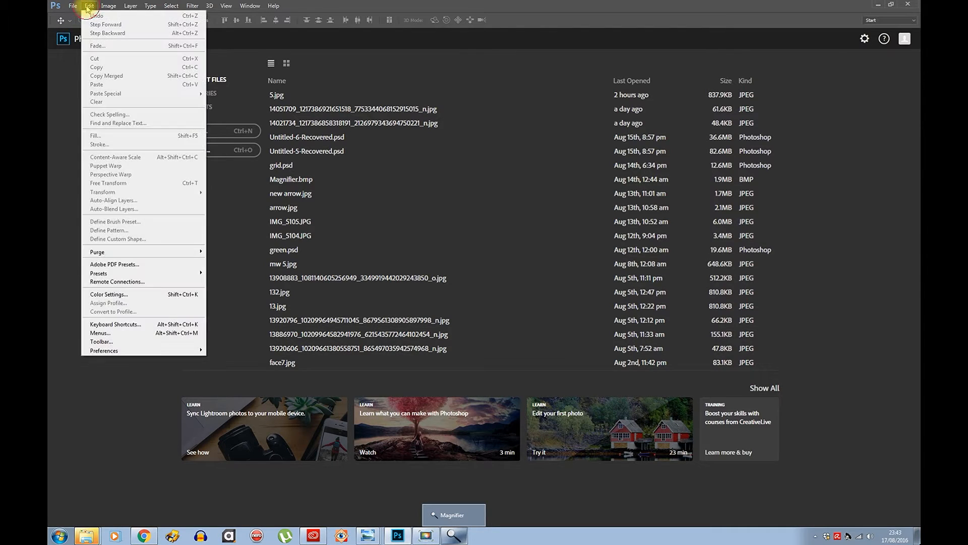
pyautogui.click(73, 5)
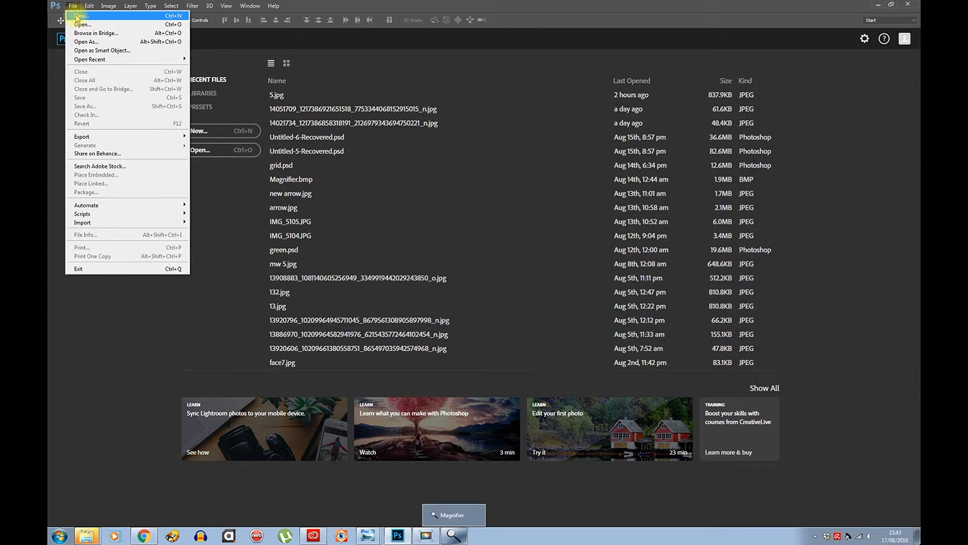
pyautogui.click(81, 16)
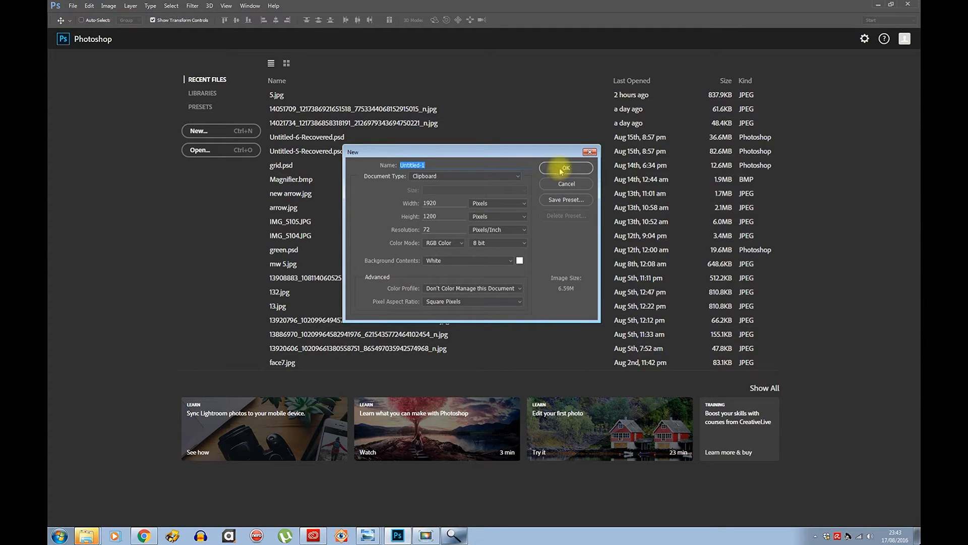
pyautogui.click(564, 168)
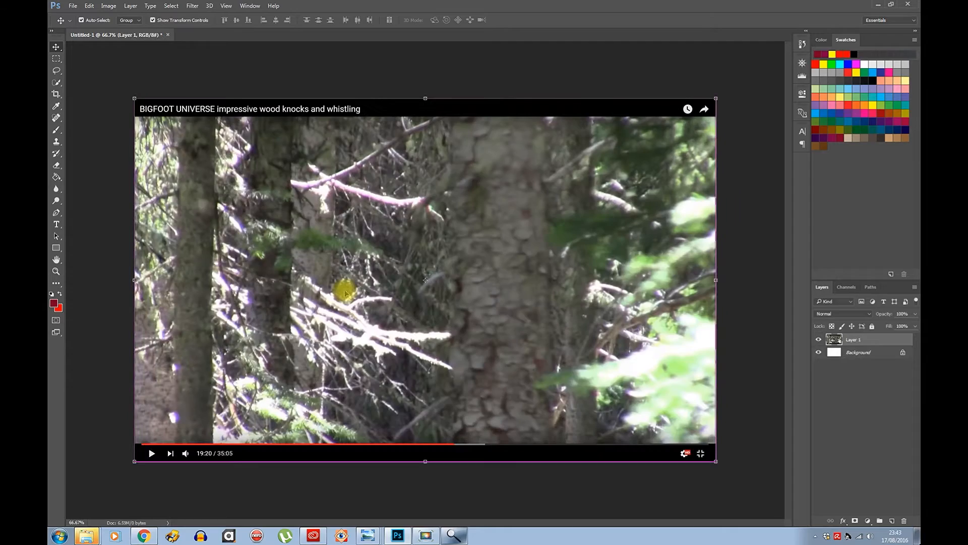
# Step: Paste the forest screenshot and pick the Rectangular Marquee tool
pyautogui.click(89, 5)
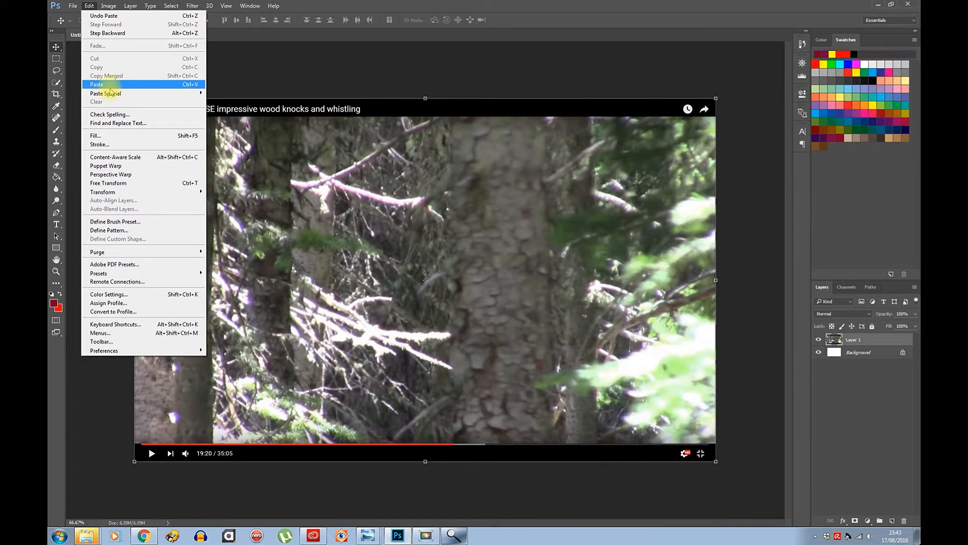
pyautogui.click(96, 85)
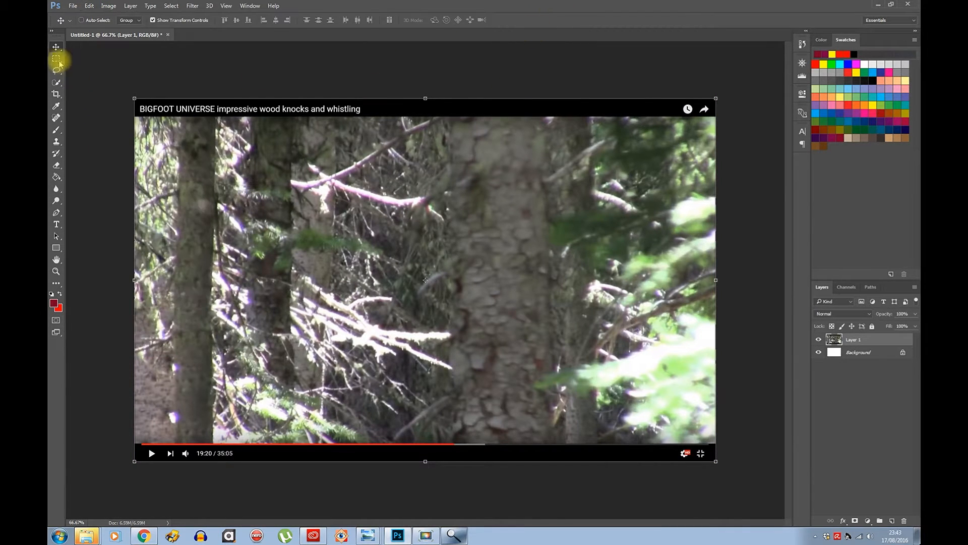
pyautogui.click(55, 58)
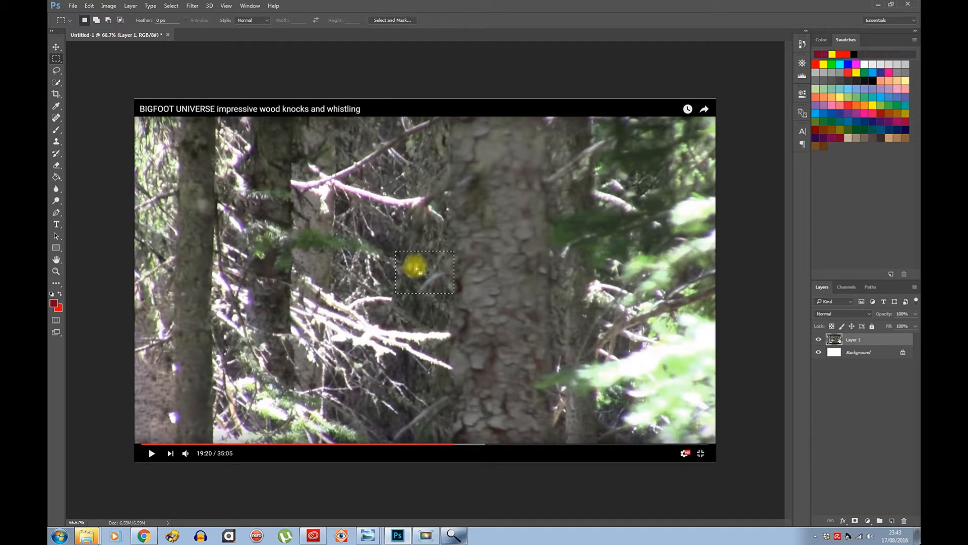
# Step: Copy the selected patch onto a new layer with Layer Via Copy
pyautogui.rightClick(424, 272)
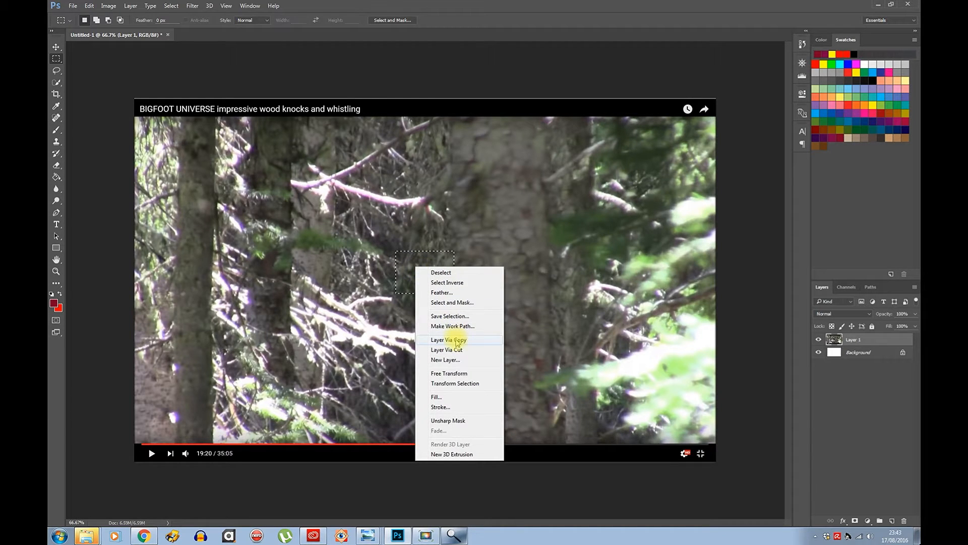
pyautogui.click(448, 339)
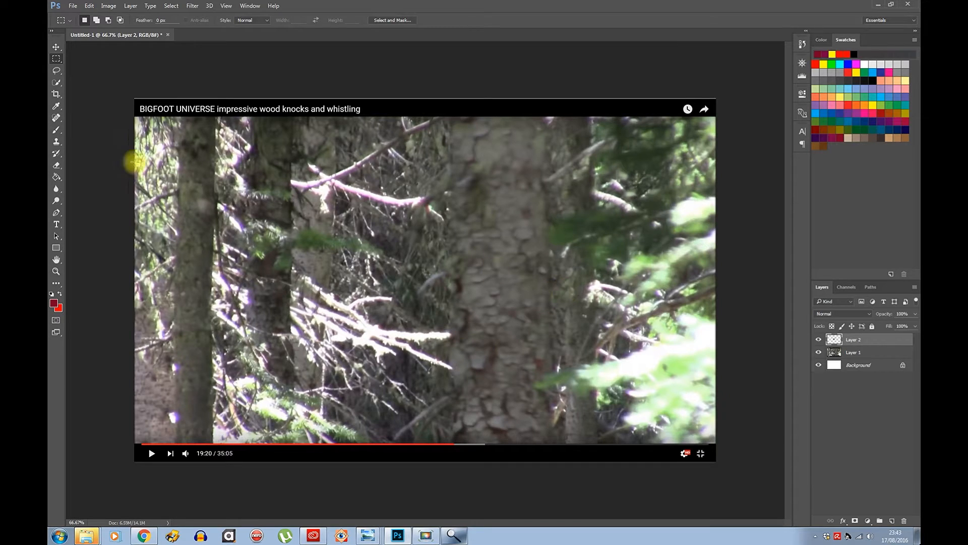
pyautogui.moveTo(56, 50)
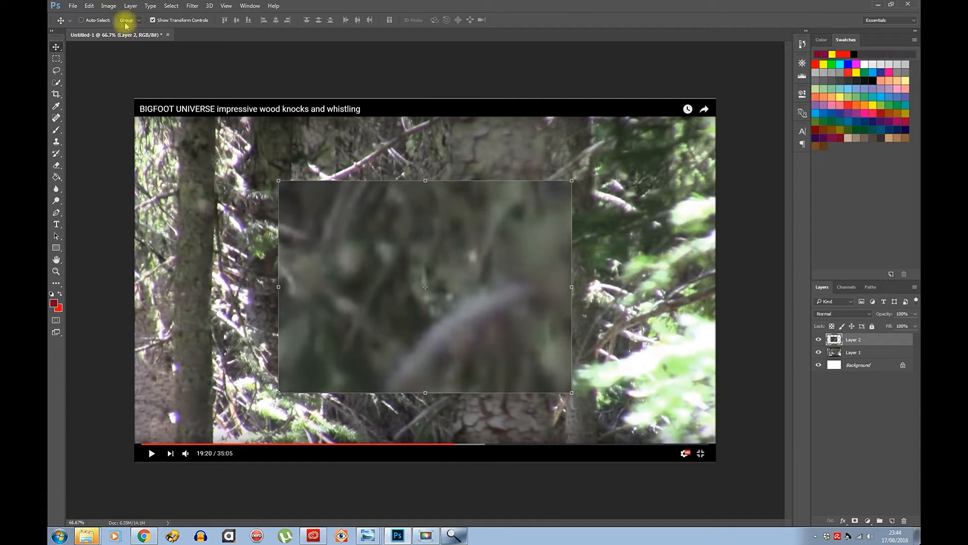
# Step: Apply Brightness/Contrast with lowered brightness and contrast 68
pyautogui.click(108, 6)
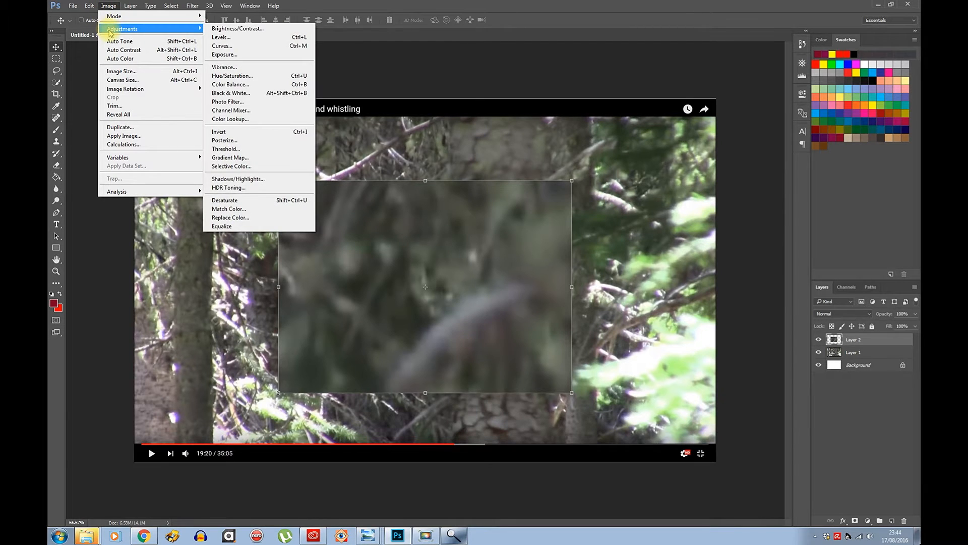
pyautogui.click(237, 28)
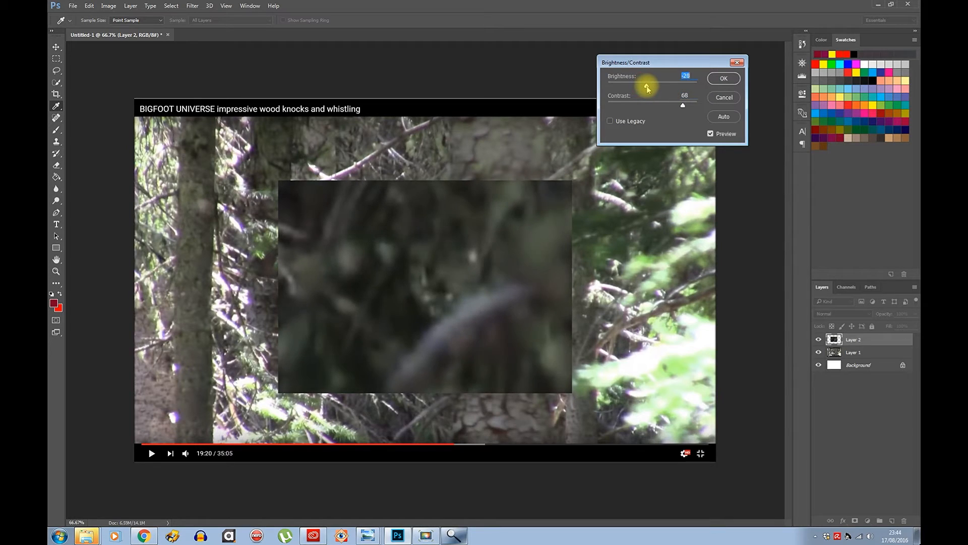
pyautogui.click(722, 77)
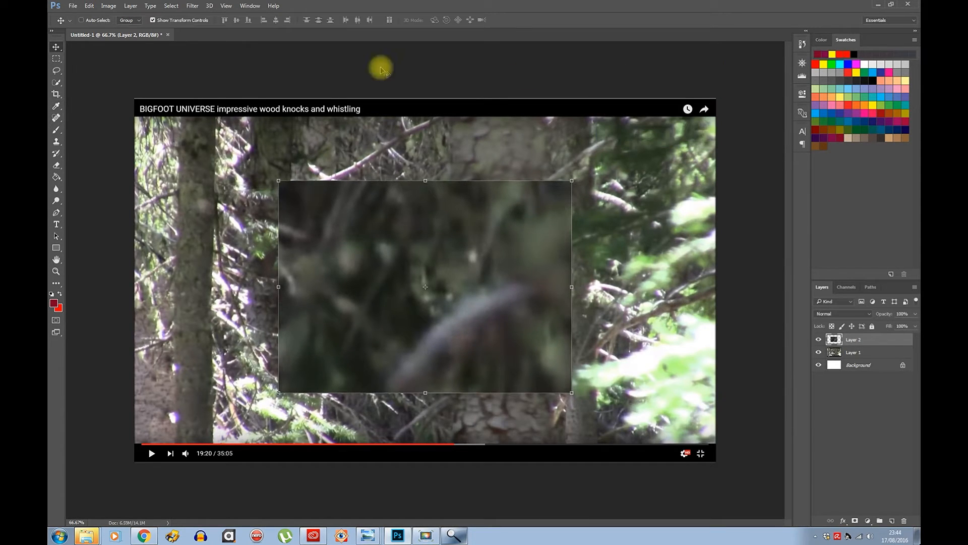
# Step: Apply Unsharp Mask with amount 164%, radius 9.9 px, threshold 0
pyautogui.click(192, 5)
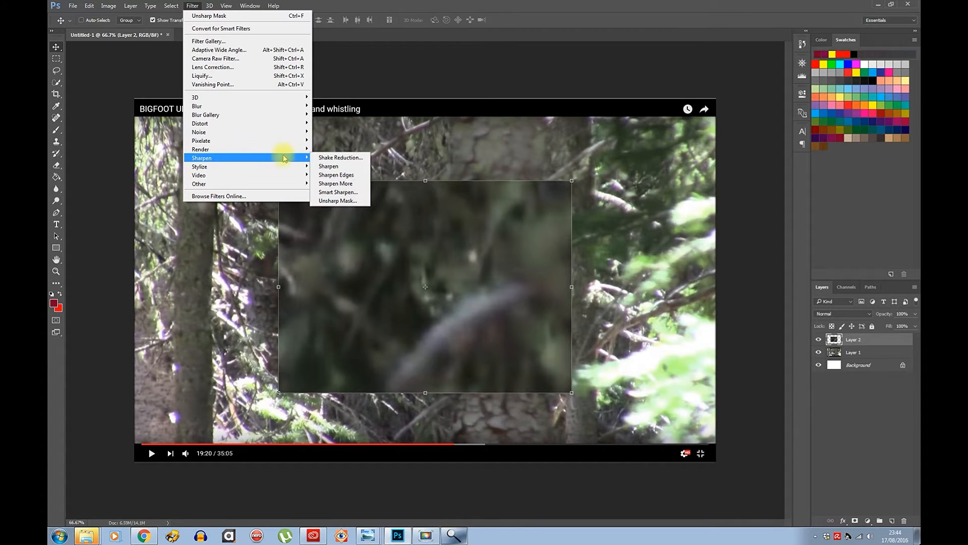
pyautogui.click(338, 200)
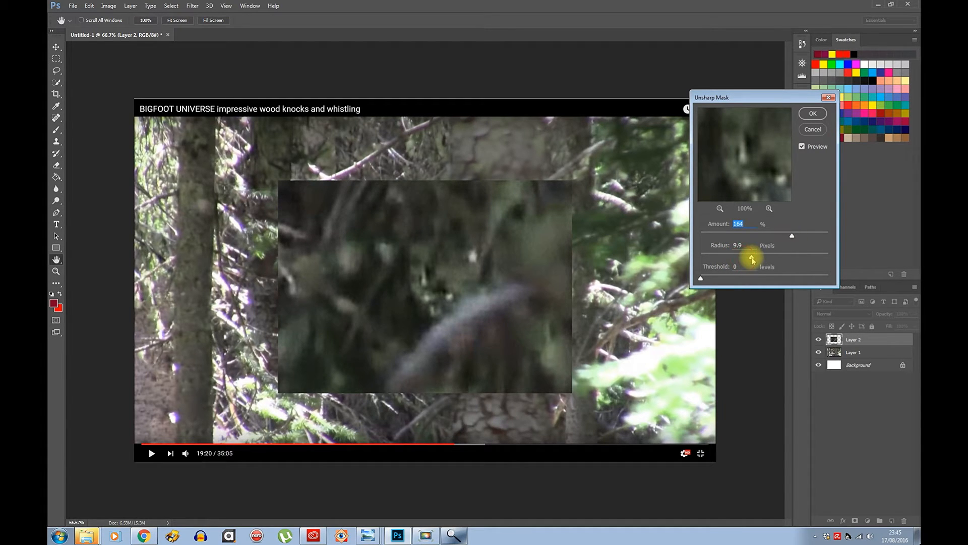
pyautogui.click(813, 113)
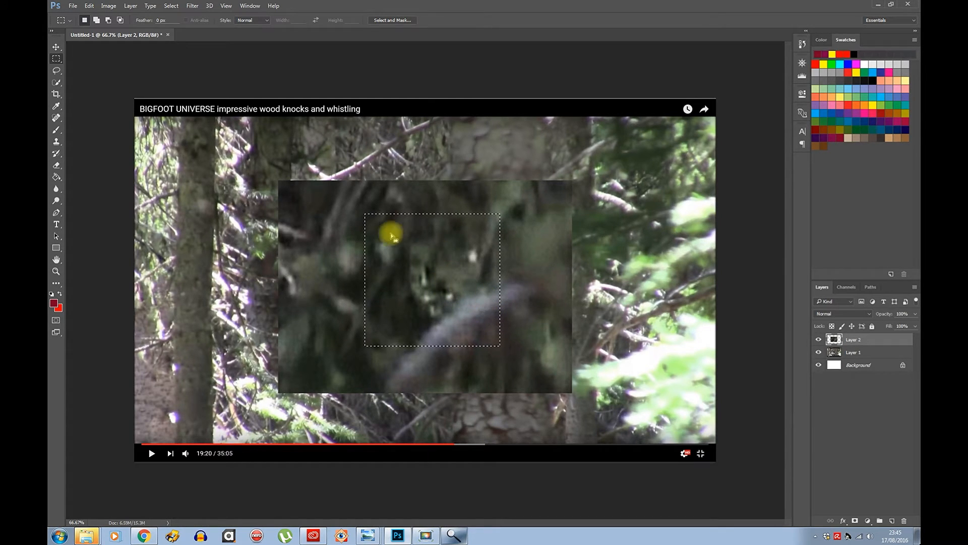
pyautogui.moveTo(402, 258)
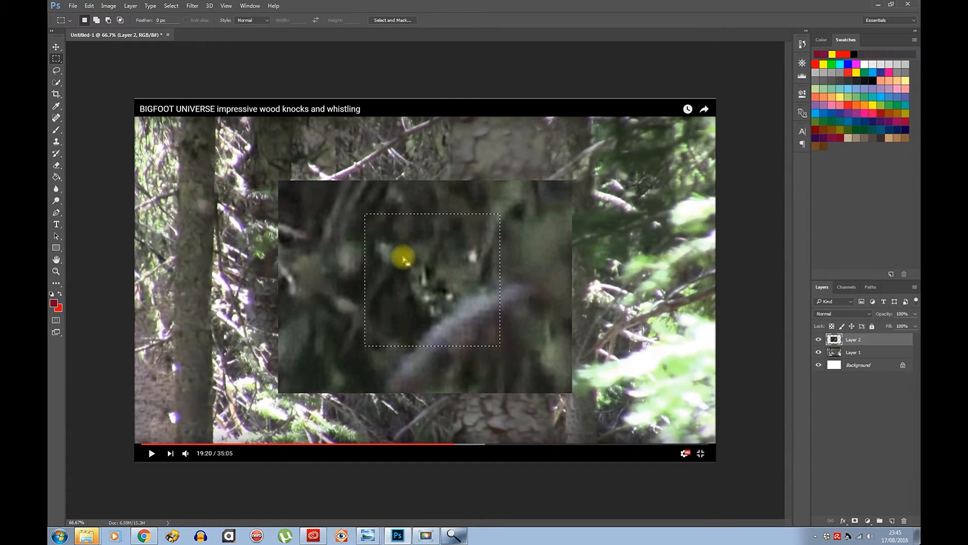
pyautogui.moveTo(54, 60)
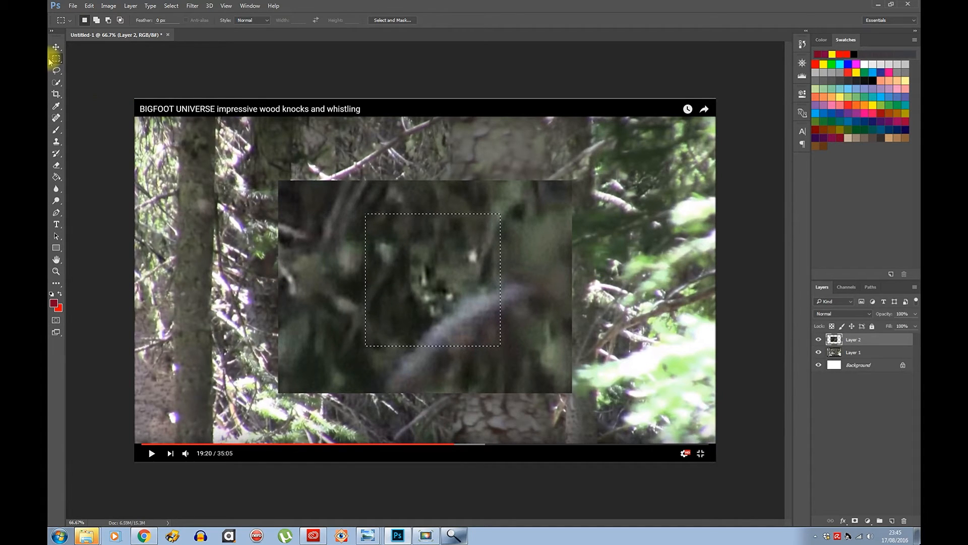
# Step: Invert the square selection, delete the surroundings, and start resizing the trimmed crop
pyautogui.rightClick(423, 250)
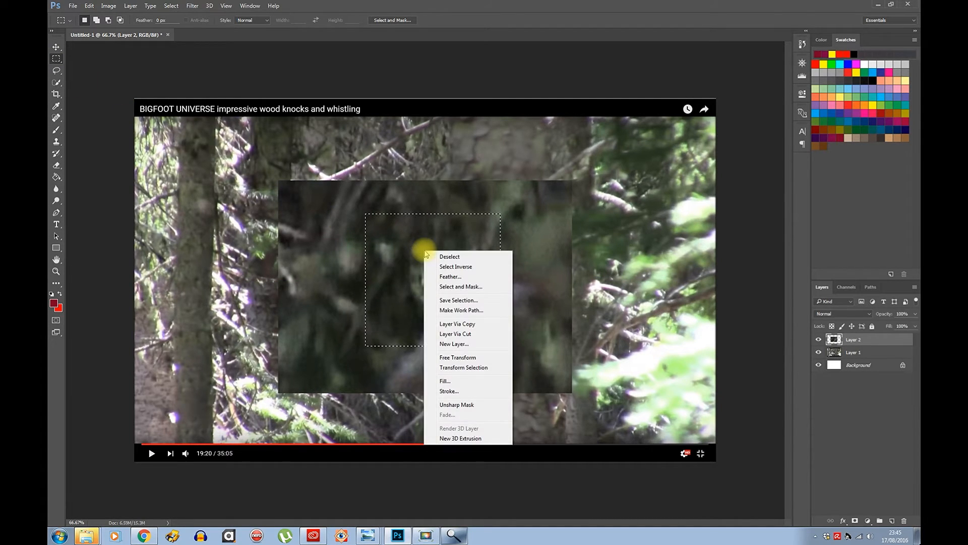
pyautogui.moveTo(455, 266)
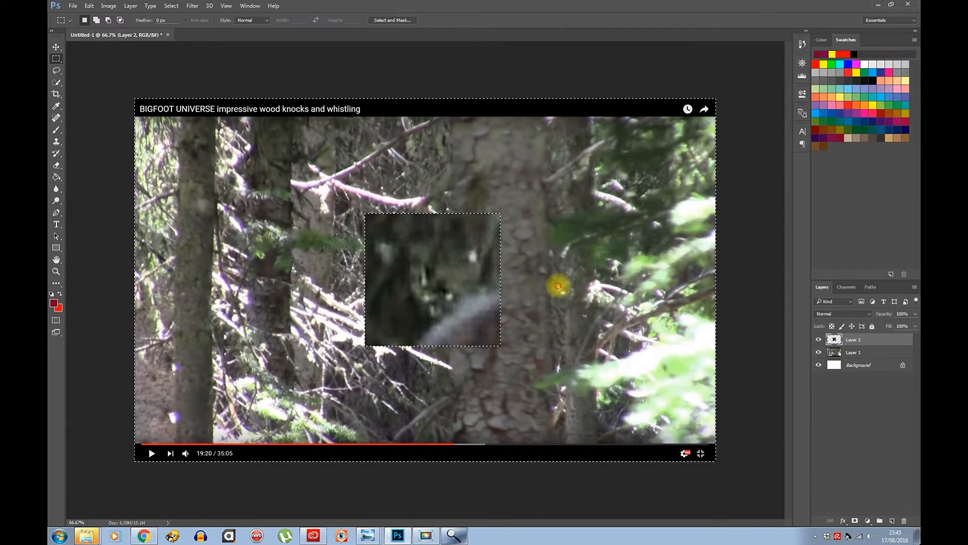
pyautogui.rightClick(387, 225)
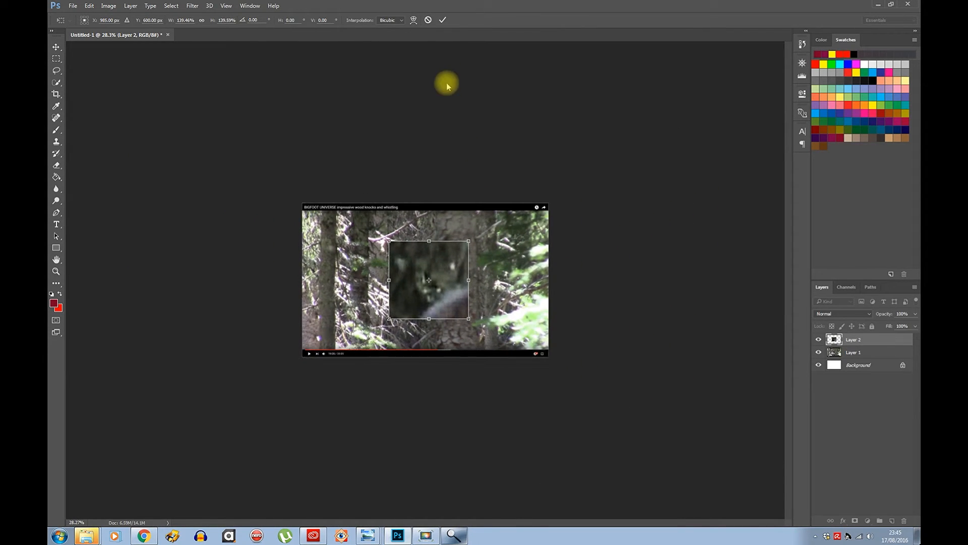
# Step: Increase canvas height anchored at top, then commit the crop into the black band
pyautogui.click(109, 5)
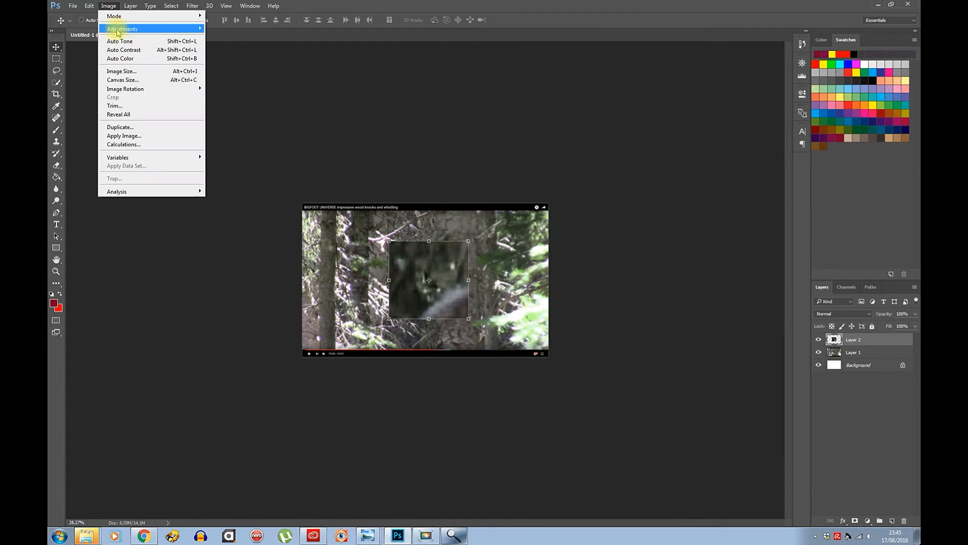
pyautogui.click(122, 79)
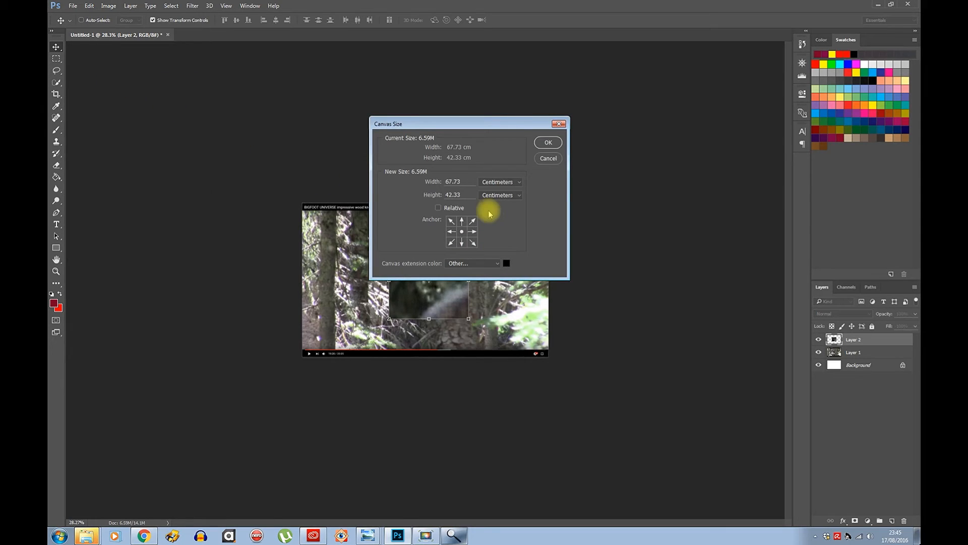
pyautogui.moveTo(461, 221)
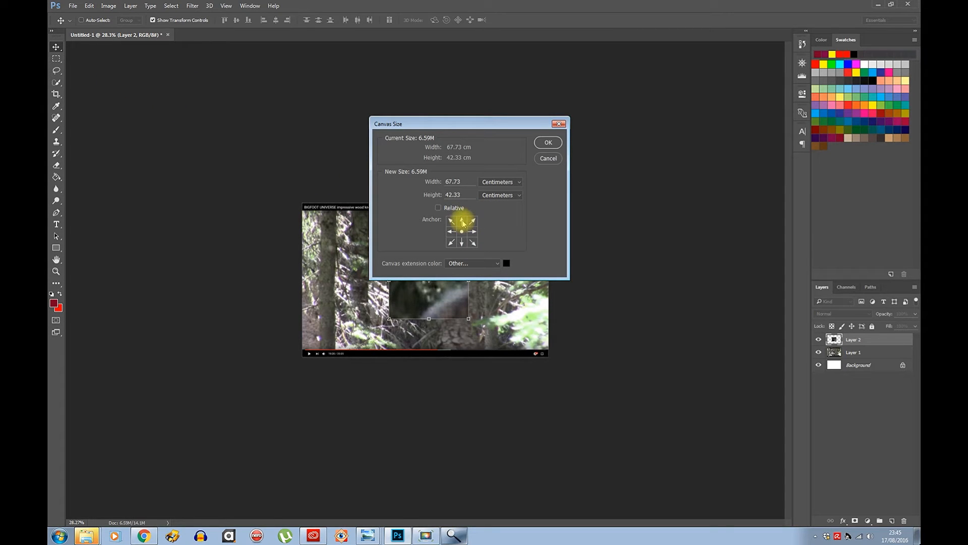
pyautogui.click(462, 231)
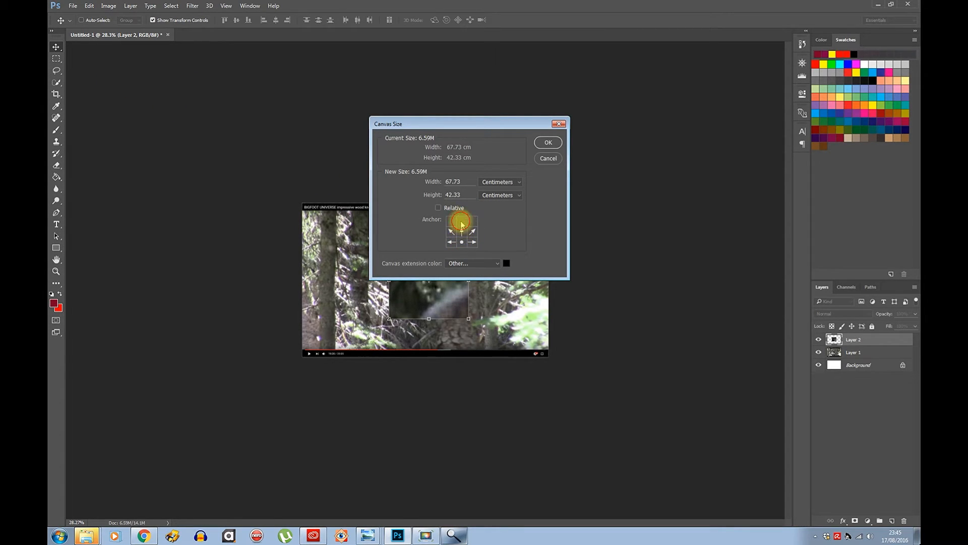
pyautogui.click(461, 231)
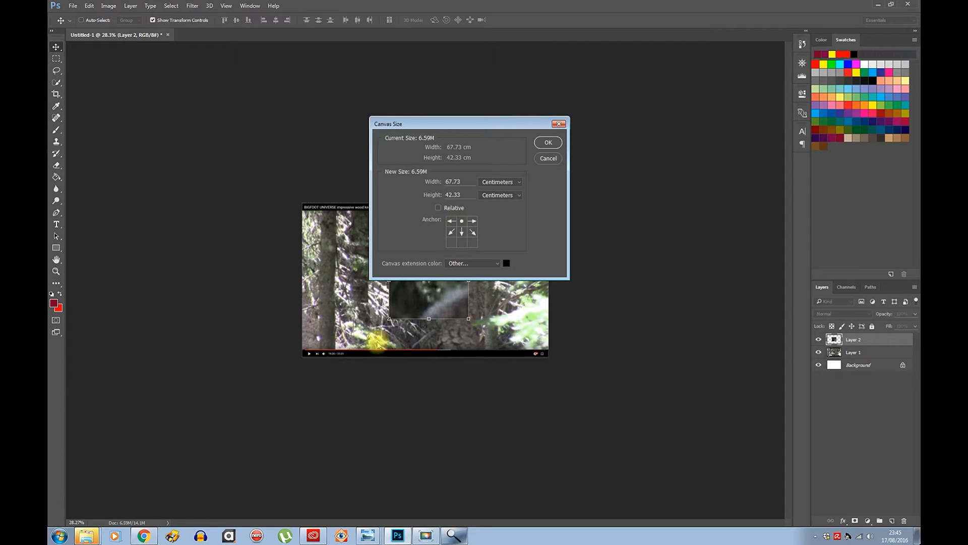
pyautogui.moveTo(553, 366)
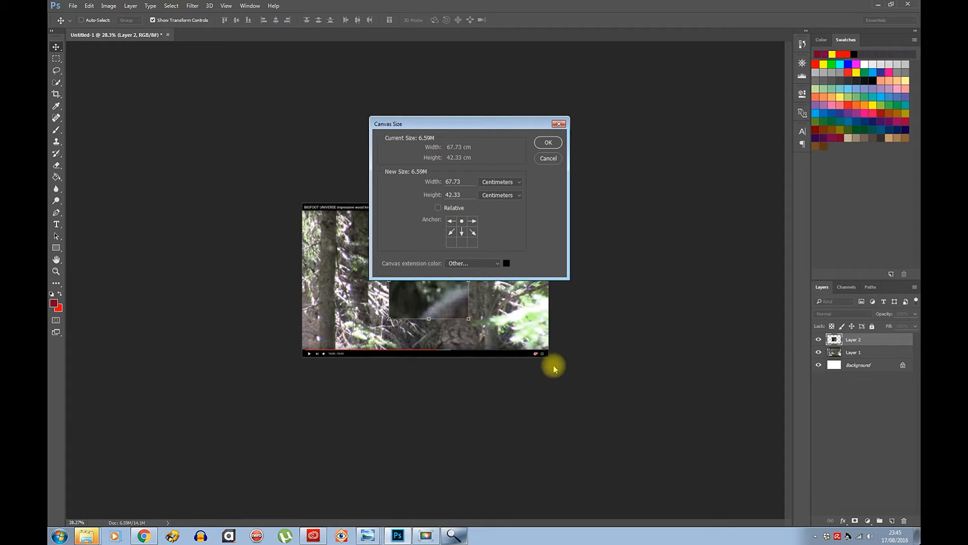
pyautogui.moveTo(461, 221)
pyautogui.write('80')
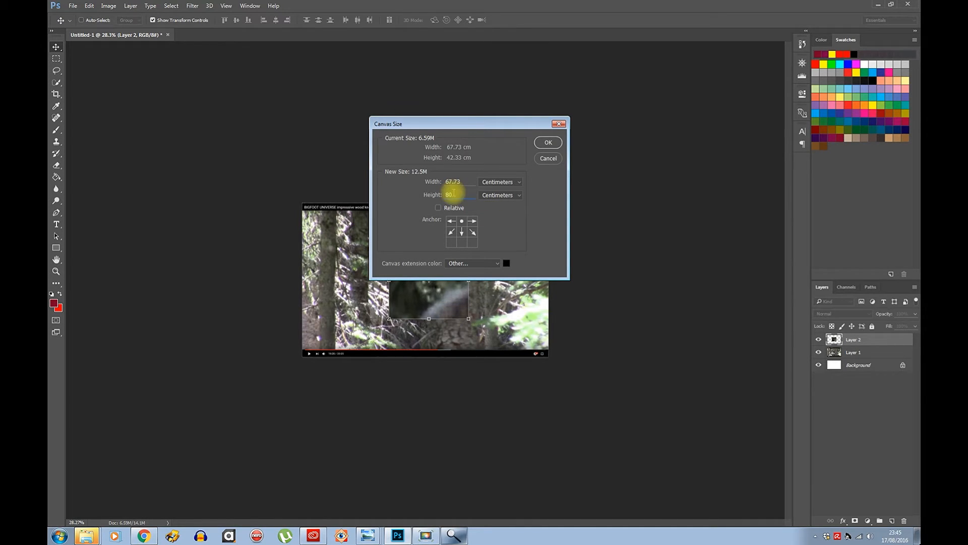
pyautogui.click(547, 142)
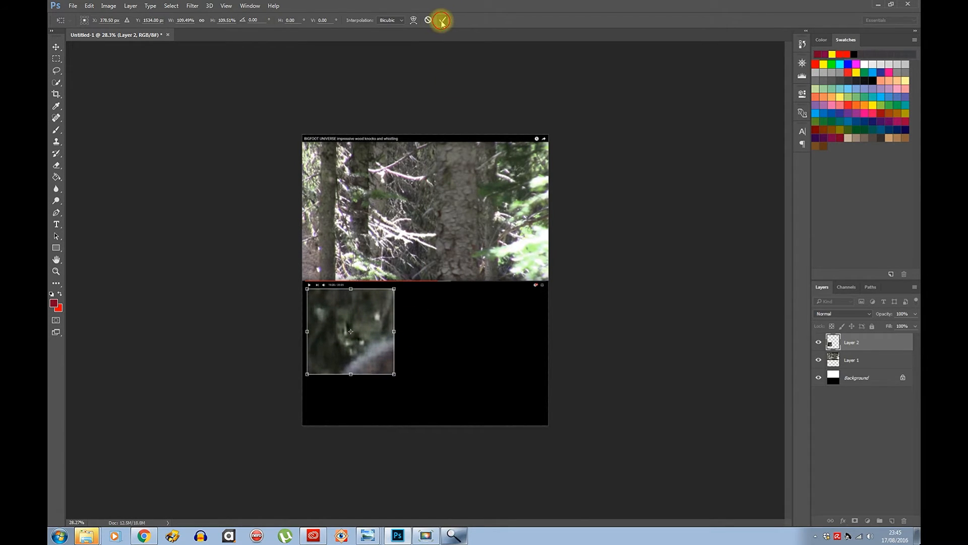
pyautogui.click(440, 20)
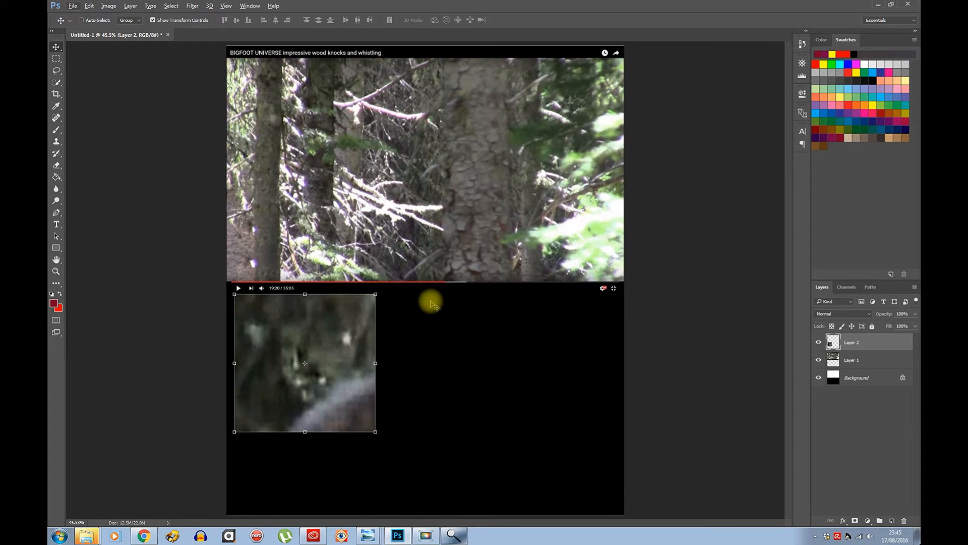
pyautogui.moveTo(262, 281)
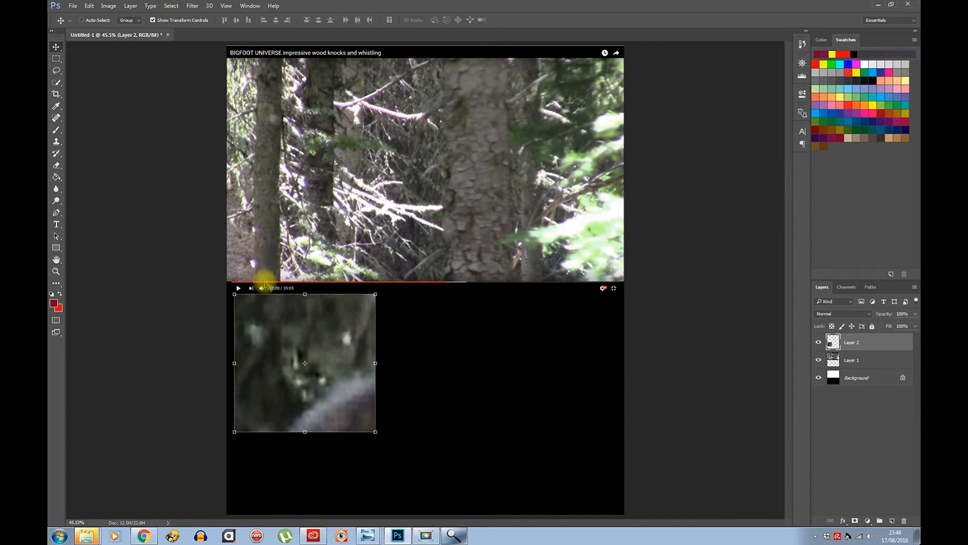
# Step: Add a yellow outside Stroke layer style to Layer 2
pyautogui.click(131, 6)
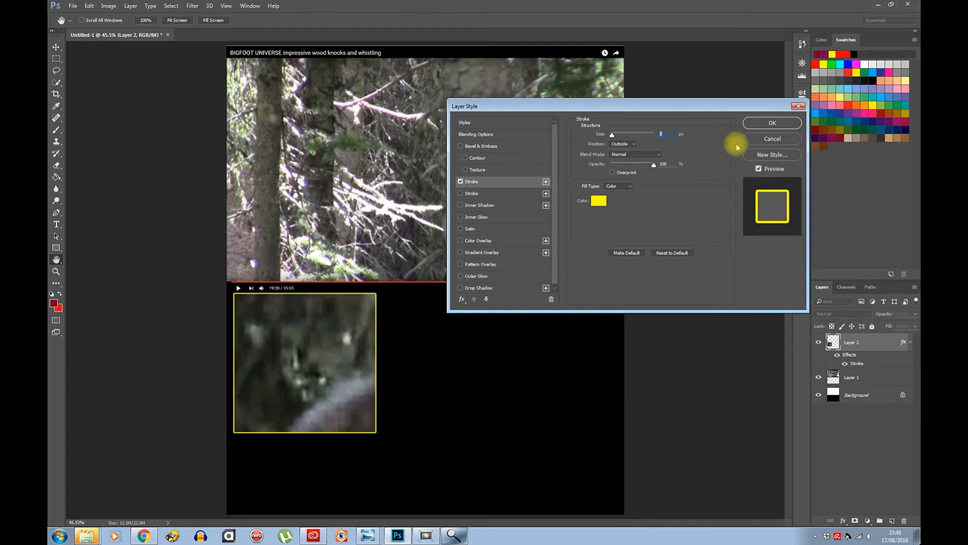
pyautogui.click(772, 123)
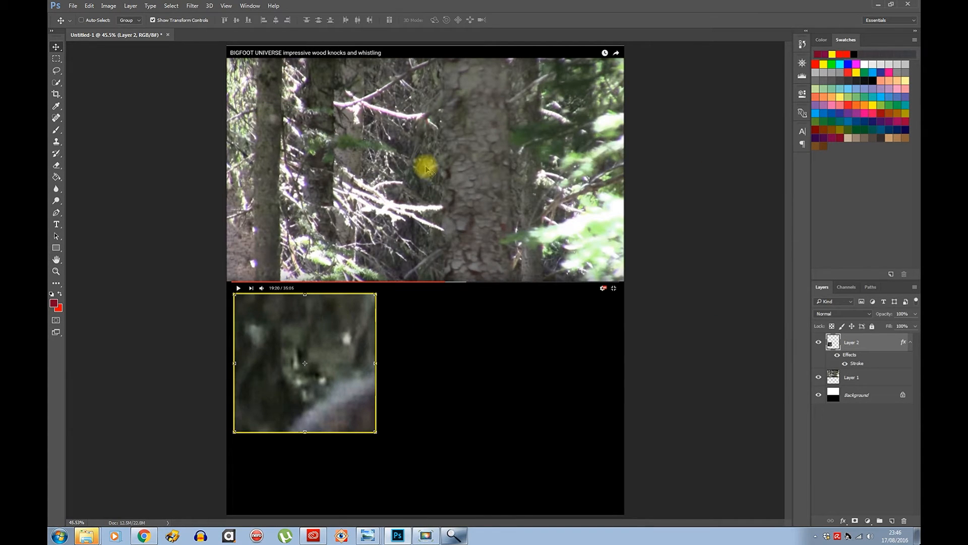
pyautogui.moveTo(327, 511)
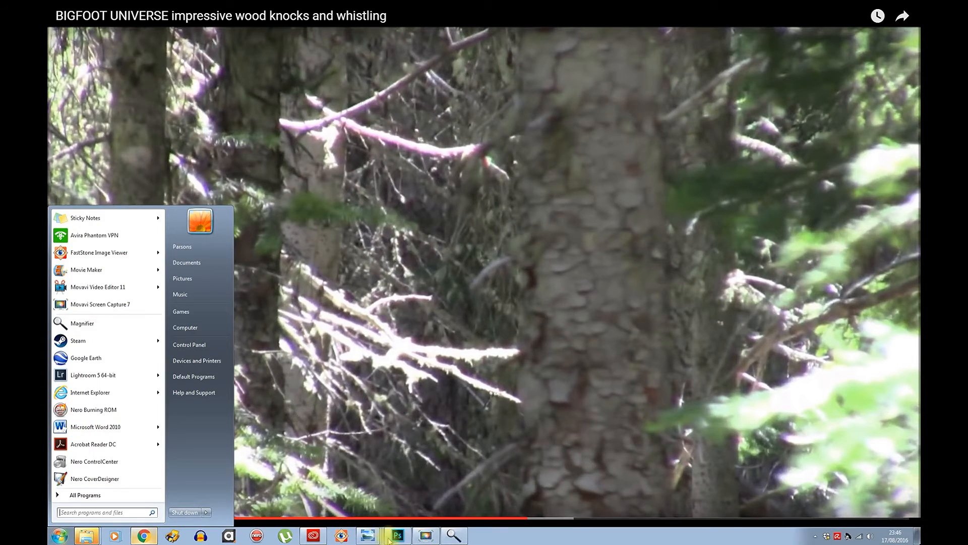
# Step: Return to Photoshop from the taskbar after capturing the full-screen forest frame
pyautogui.click(396, 536)
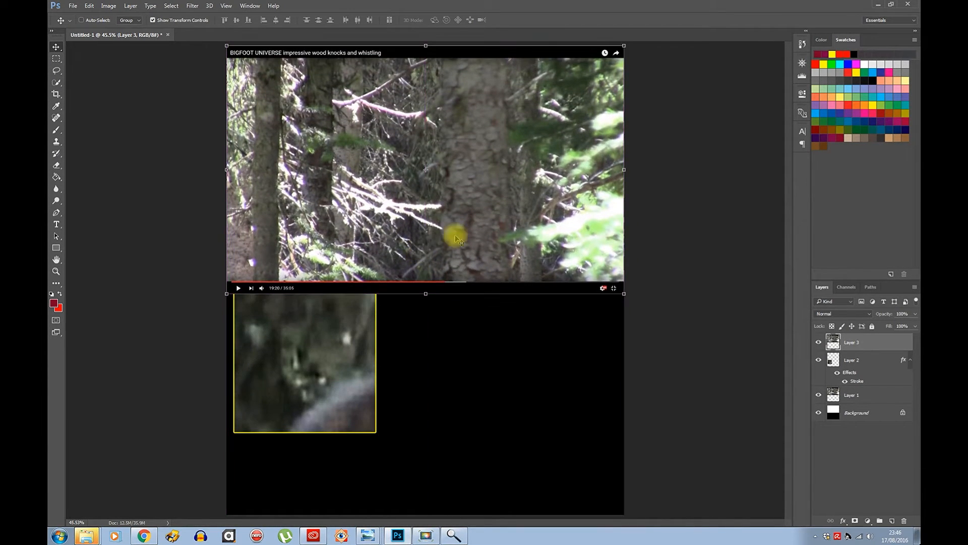
# Step: Paste the new capture as Layer 3 over the screenshot, then paste and enlarge a crop as Layer 4
pyautogui.click(56, 58)
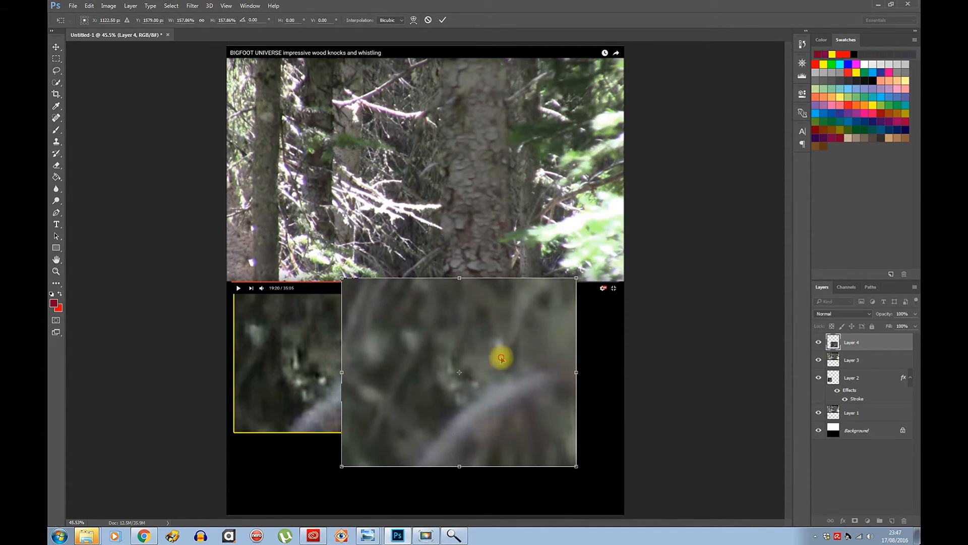
pyautogui.click(109, 5)
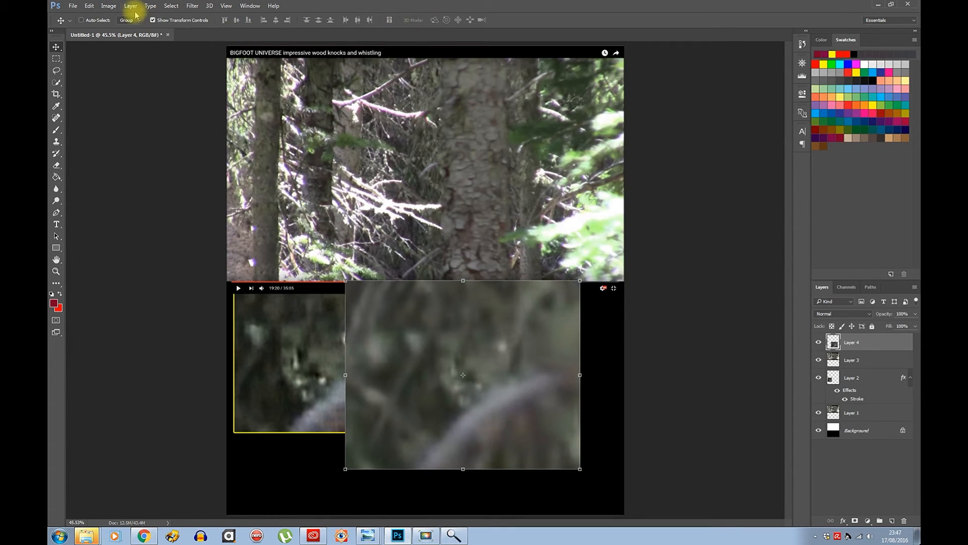
# Step: Boost the second enlarged crop's contrast with a Brightness/Contrast adjustment
pyautogui.click(109, 6)
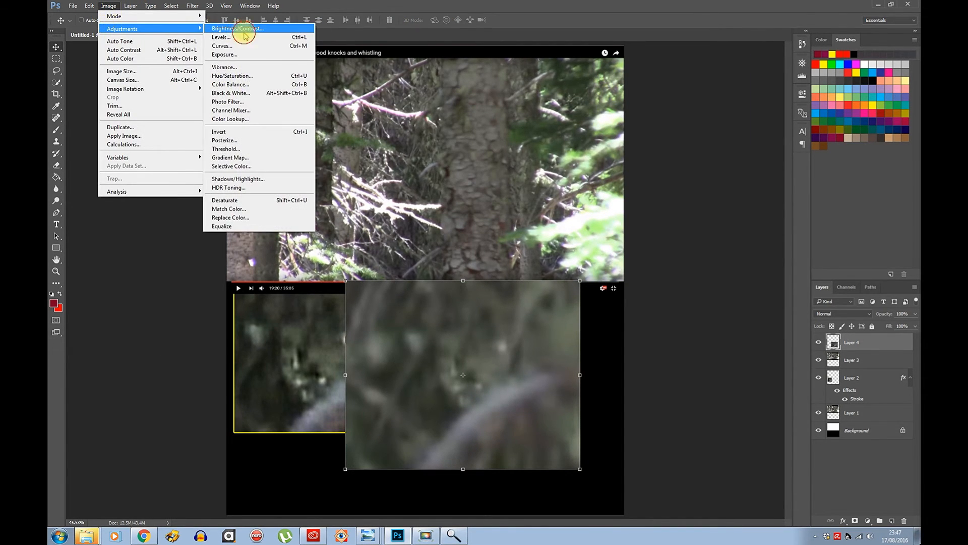
pyautogui.click(237, 28)
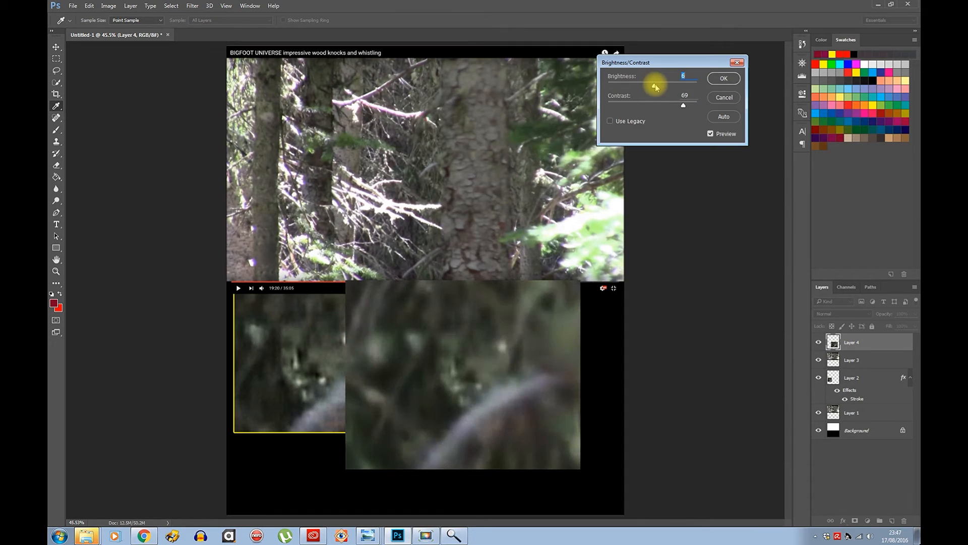
pyautogui.click(723, 78)
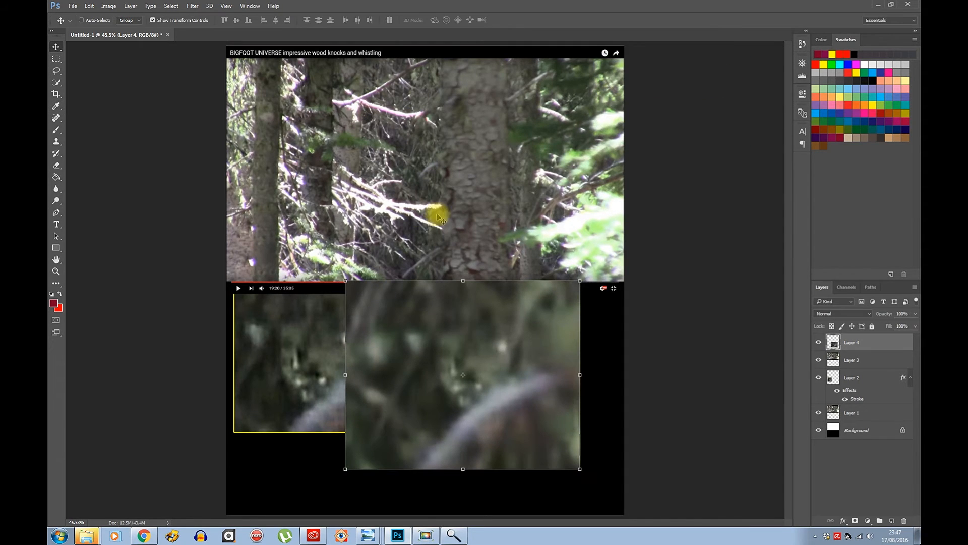
# Step: Sharpen the crop with Unsharp Mask at 183% Amount
pyautogui.click(192, 6)
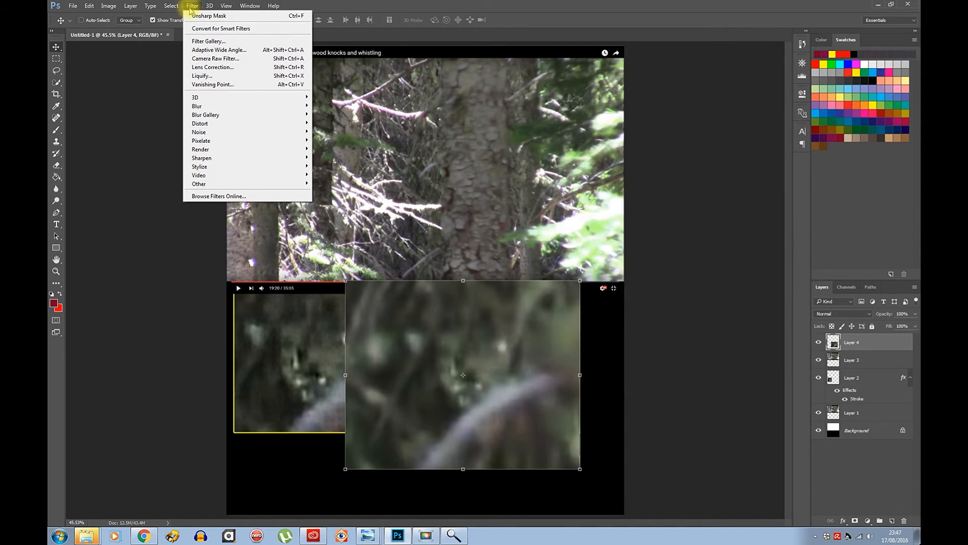
pyautogui.moveTo(201, 158)
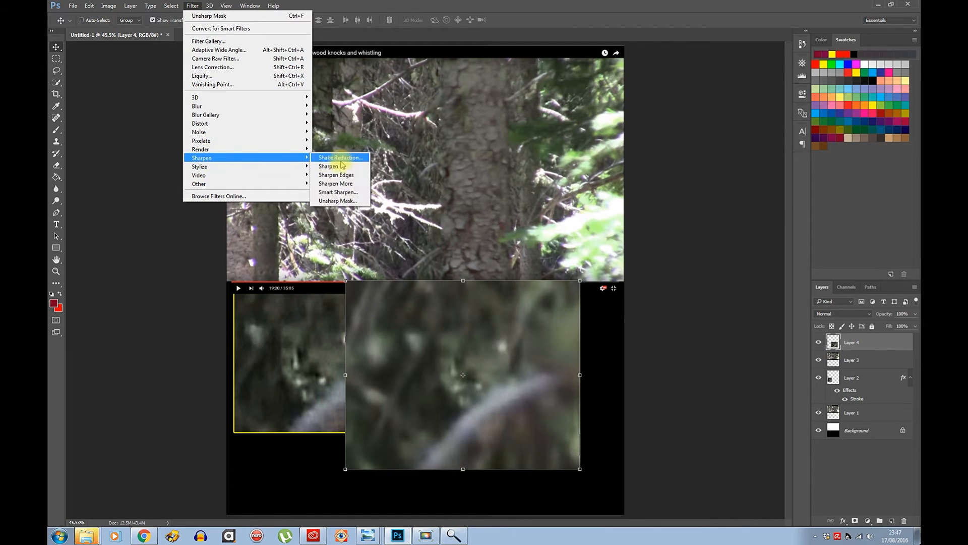
pyautogui.click(338, 200)
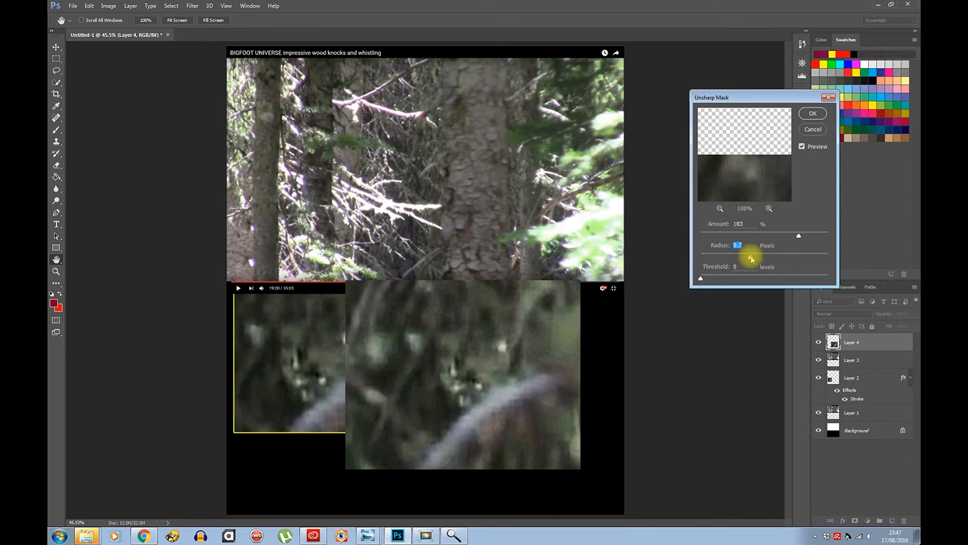
pyautogui.click(812, 113)
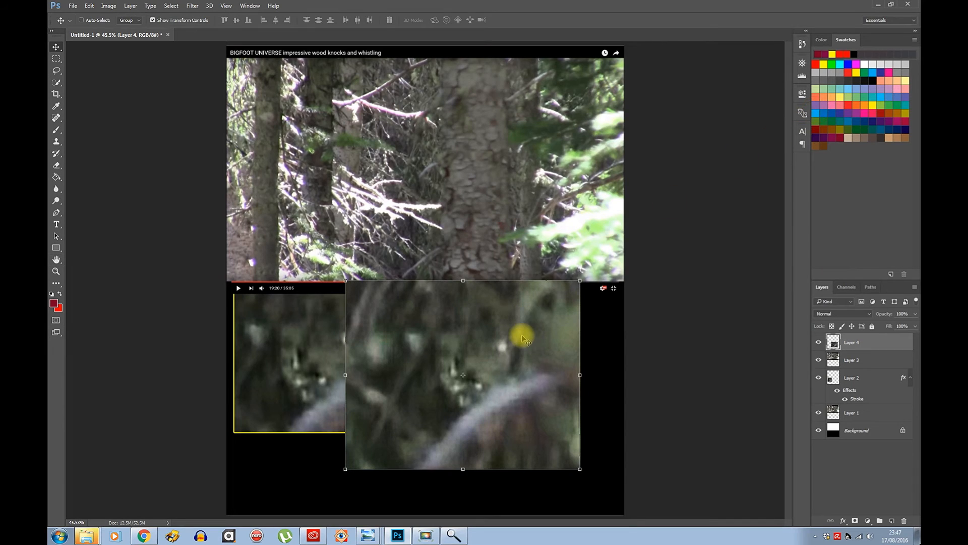
pyautogui.click(55, 58)
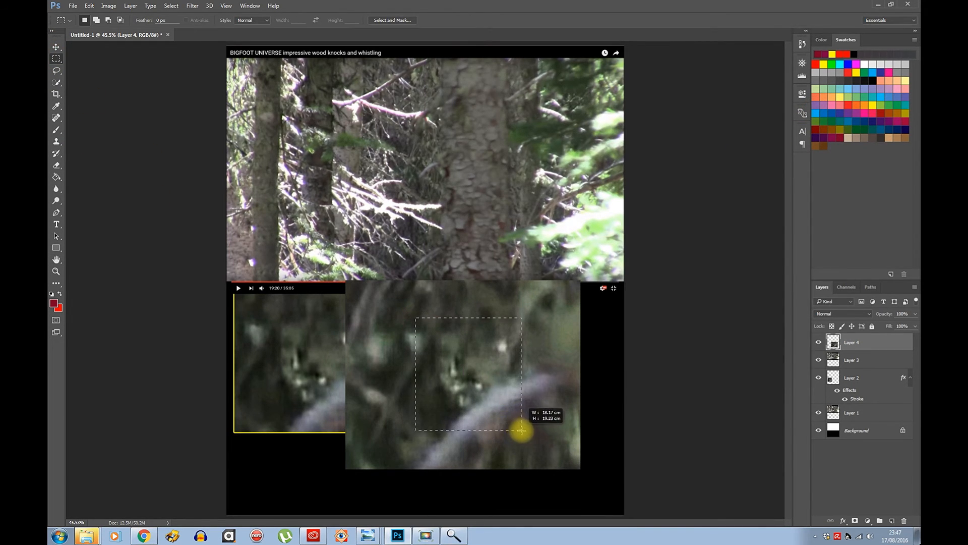
# Step: Copy a square selection to its own layer, scale it to match the first crop, and hide Layer 3
pyautogui.rightClick(468, 375)
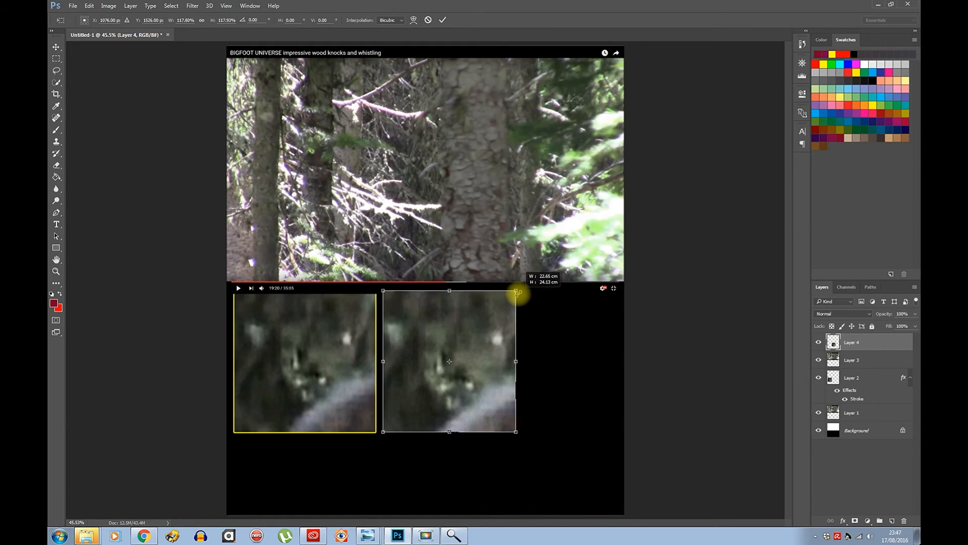
pyautogui.click(442, 20)
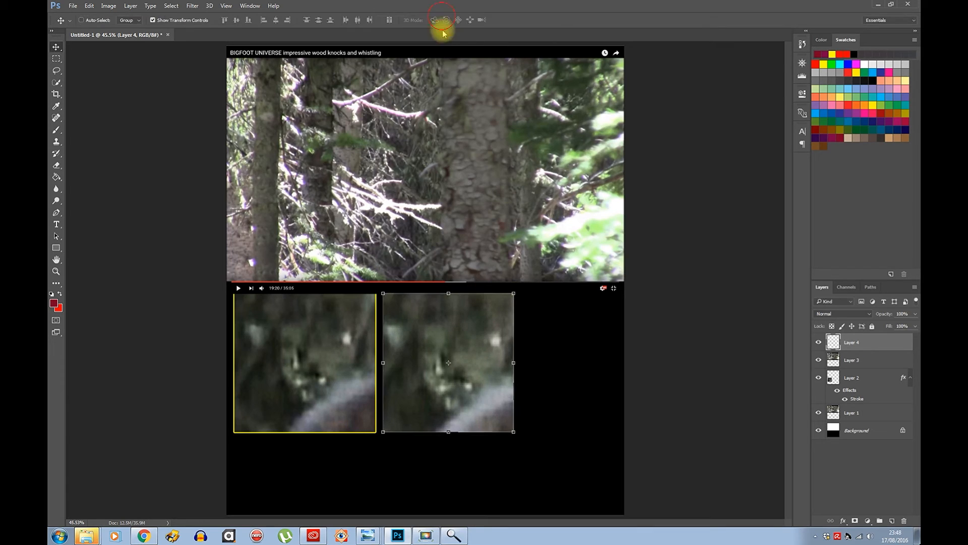
pyautogui.click(850, 360)
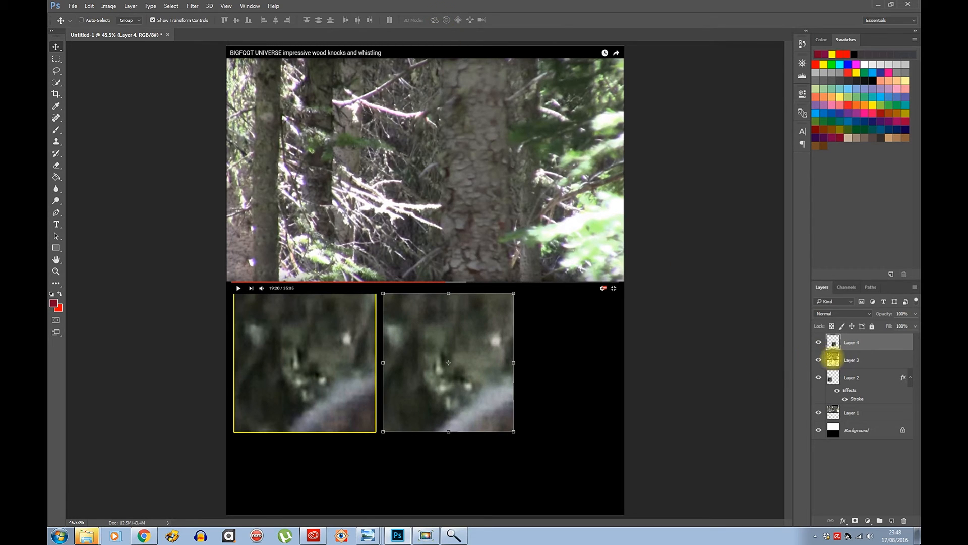
pyautogui.click(818, 360)
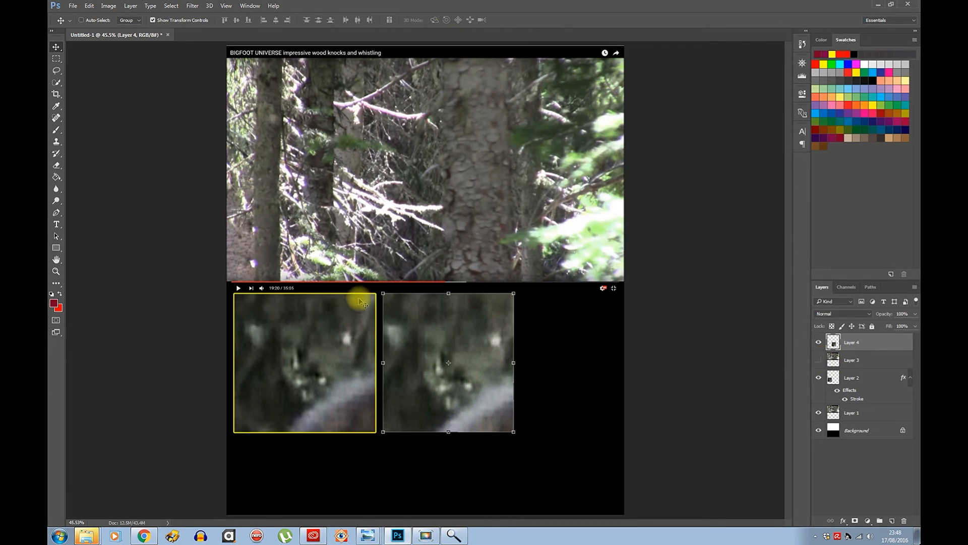
pyautogui.moveTo(448, 381)
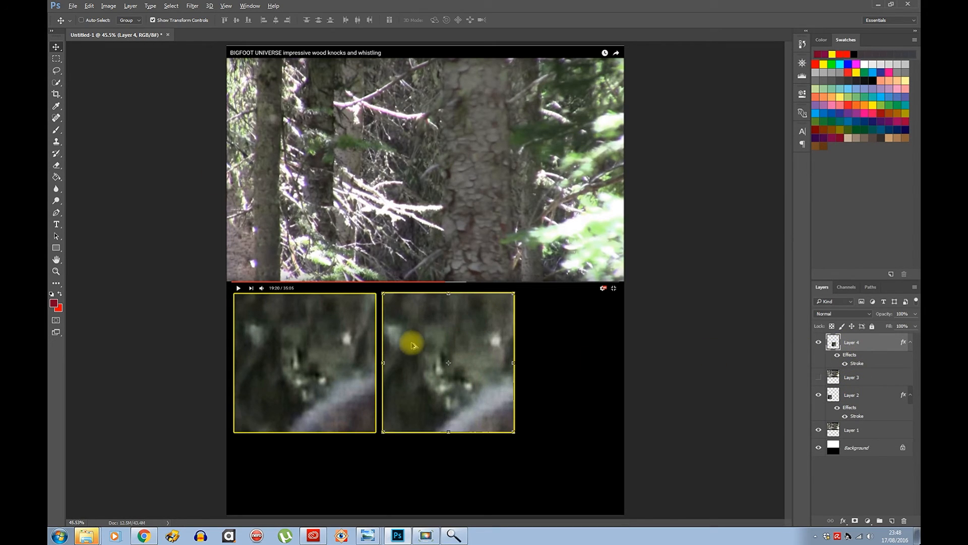
# Step: Give Layer 4 the yellow Stroke style, select Layers 2 and 4, and scale both crops larger
pyautogui.scroll(3)
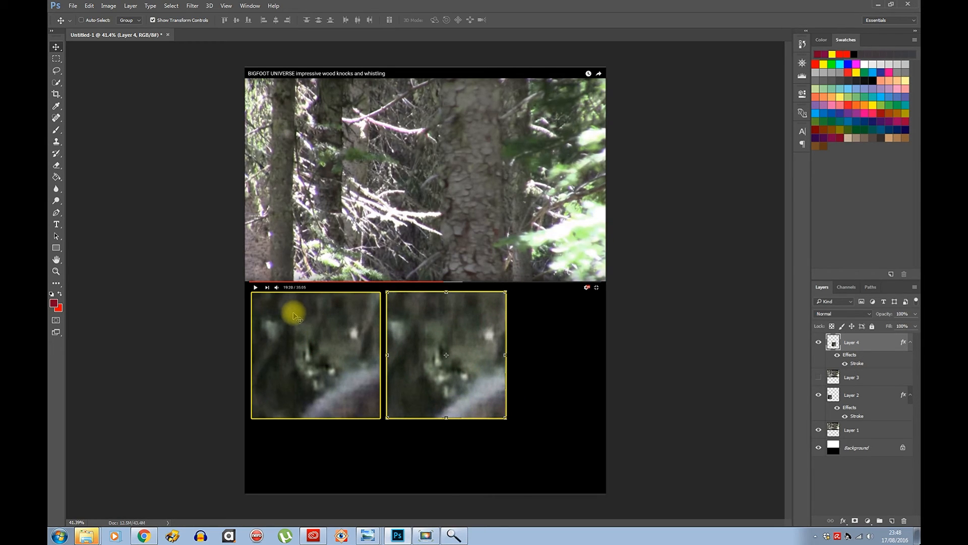
pyautogui.moveTo(332, 300)
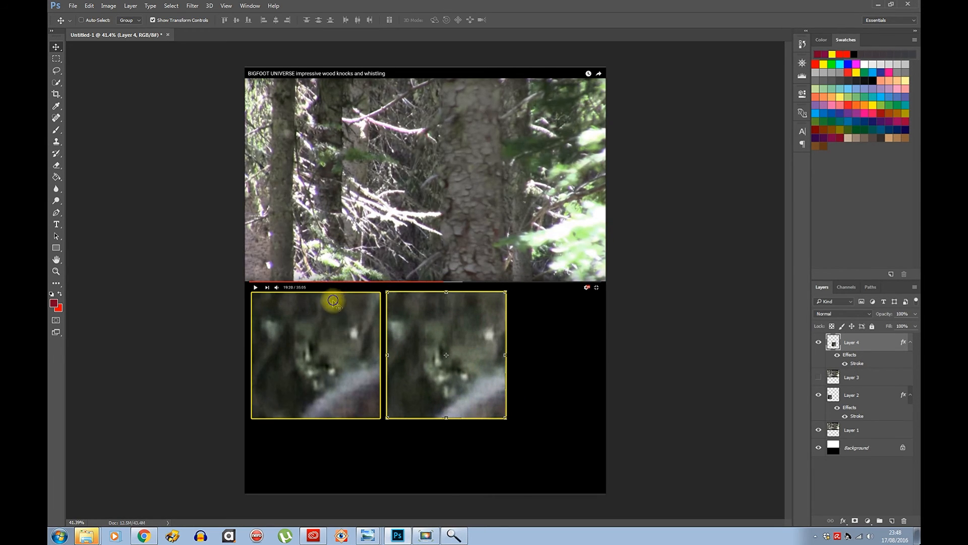
pyautogui.rightClick(332, 302)
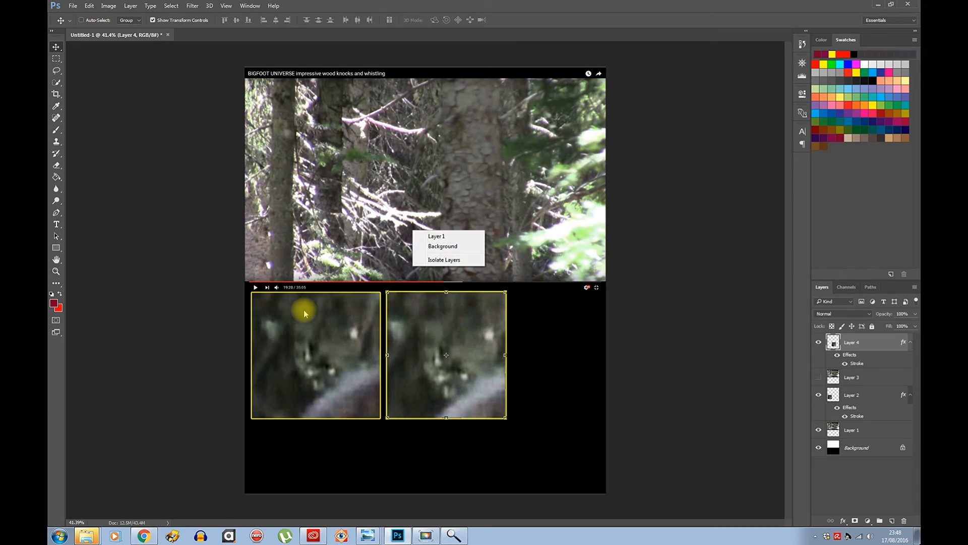
pyautogui.rightClick(303, 302)
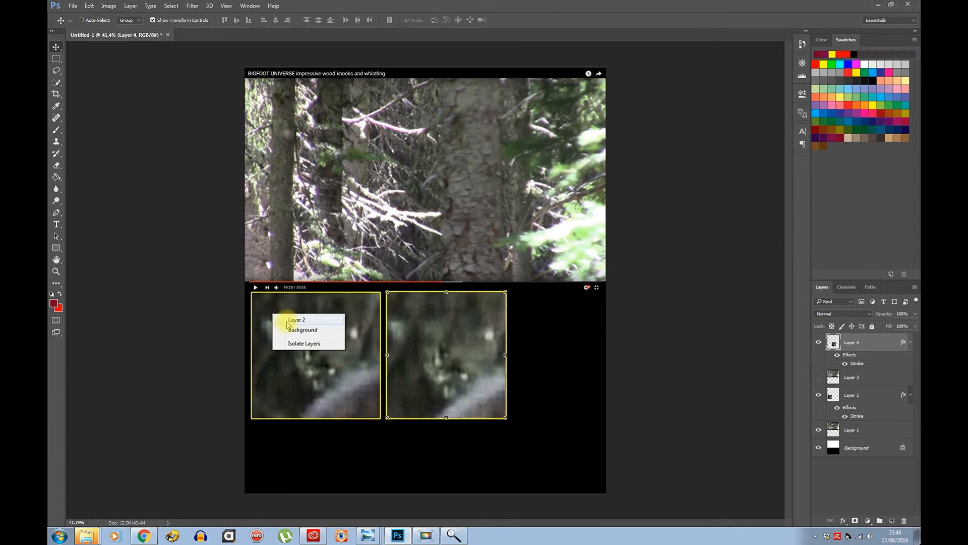
pyautogui.click(296, 319)
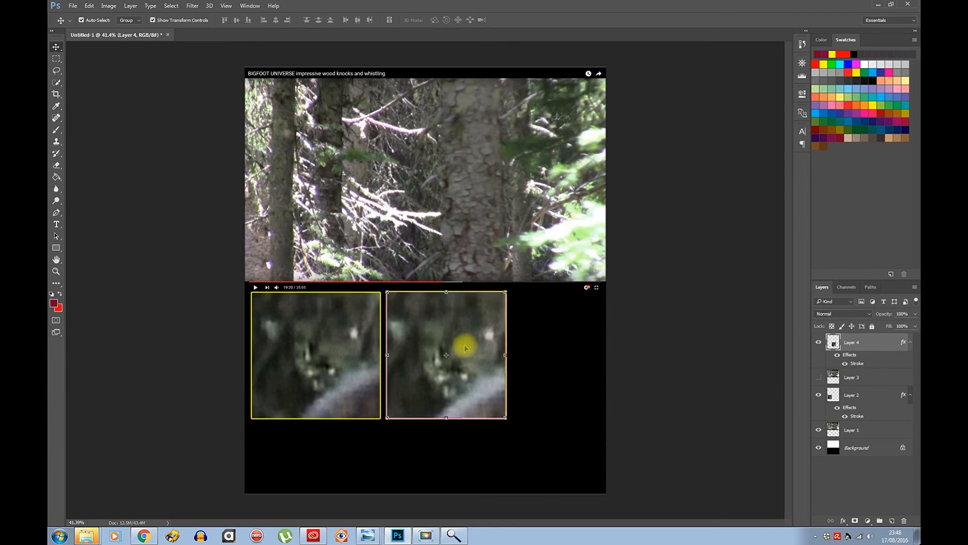
pyautogui.rightClick(355, 327)
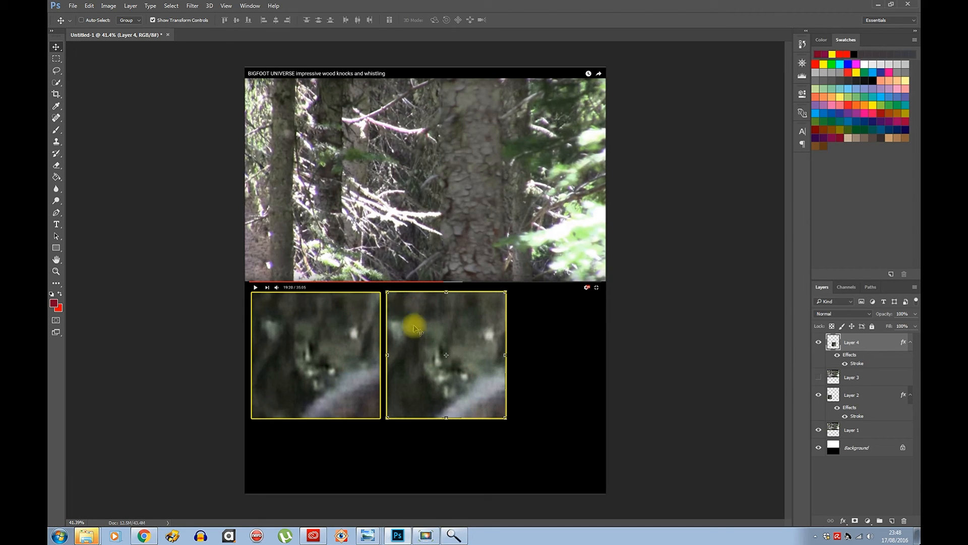
pyautogui.moveTo(435, 330)
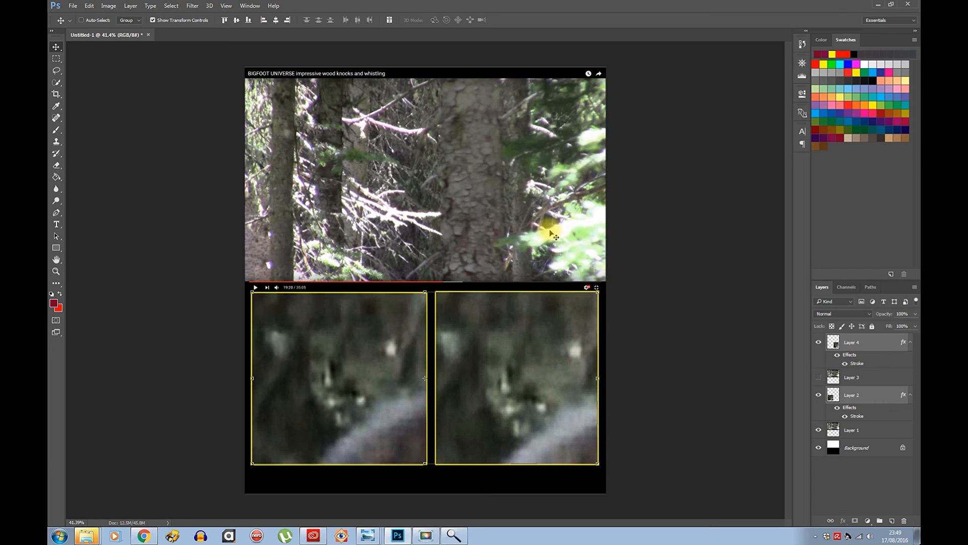
pyautogui.moveTo(647, 321)
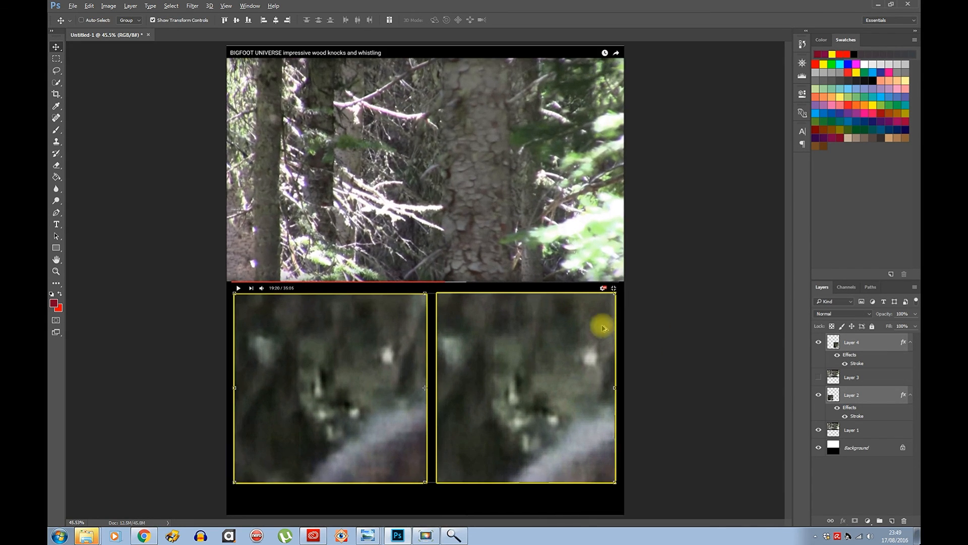
# Step: On a new layer, draw a yellow 4 px brush circle around the suspicious spot
pyautogui.click(56, 118)
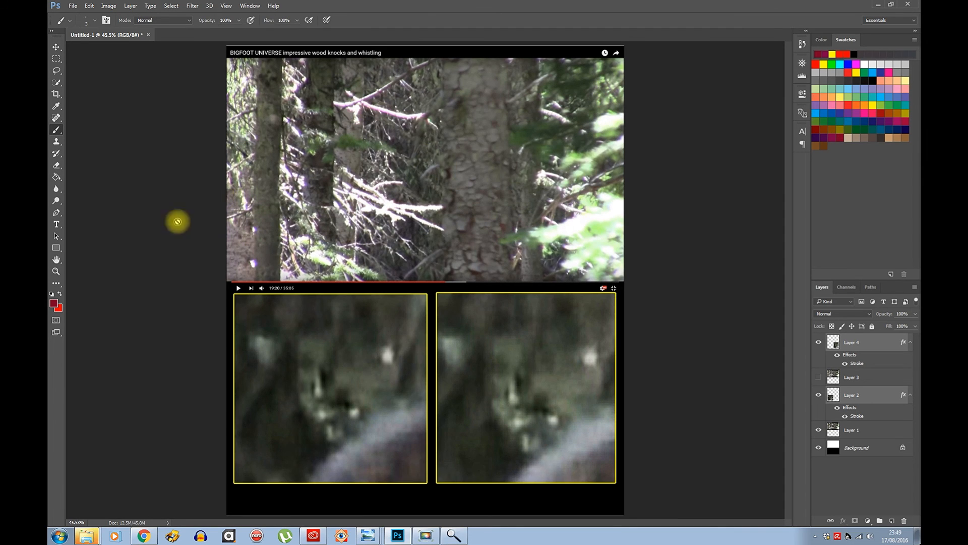
pyautogui.click(879, 521)
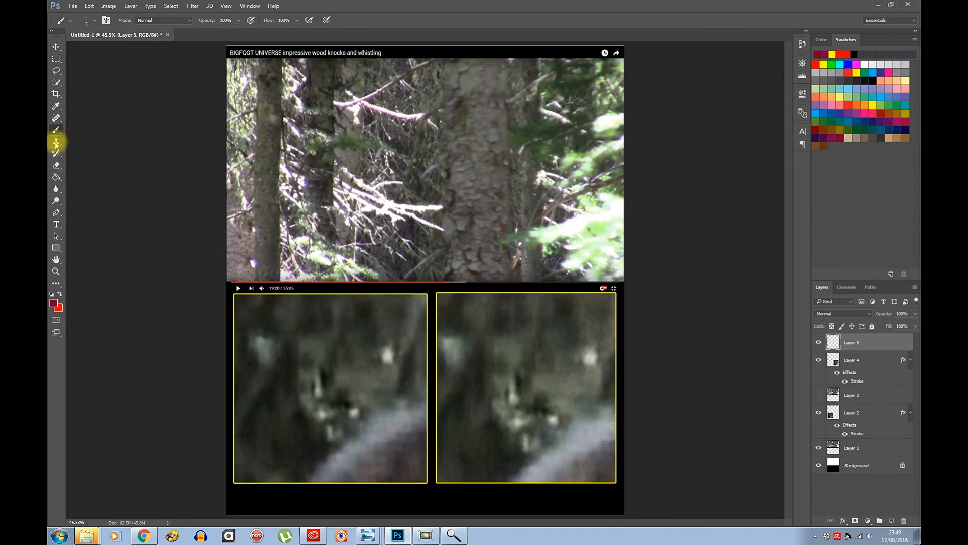
pyautogui.click(817, 54)
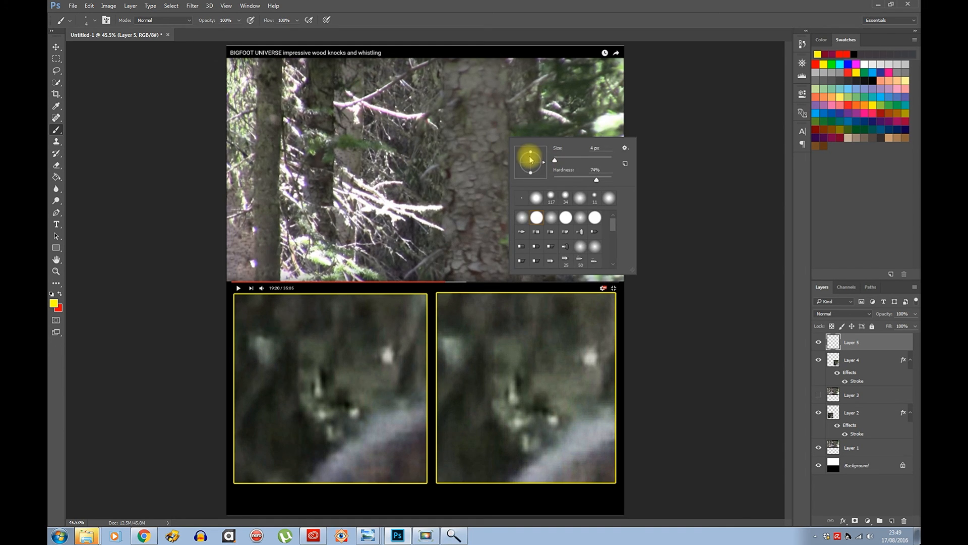
pyautogui.click(435, 167)
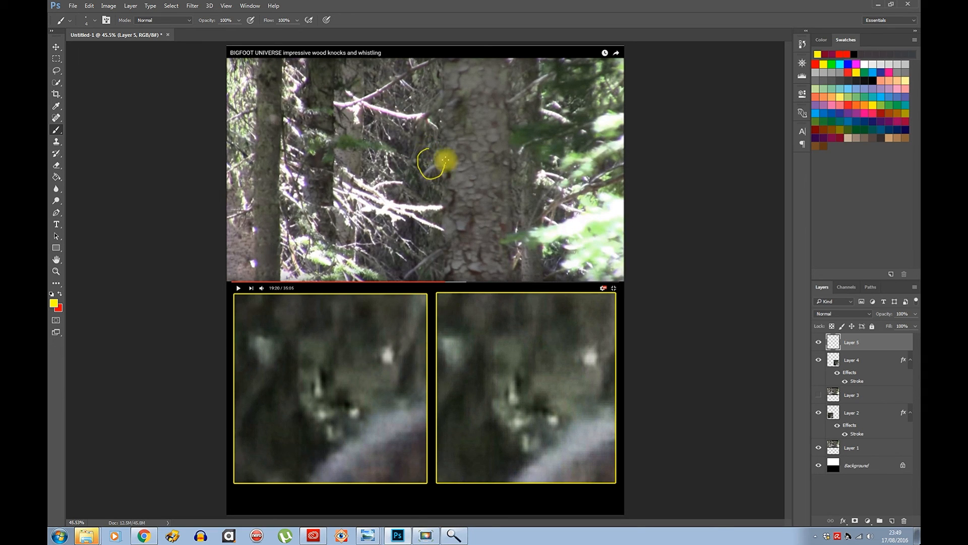
pyautogui.click(56, 47)
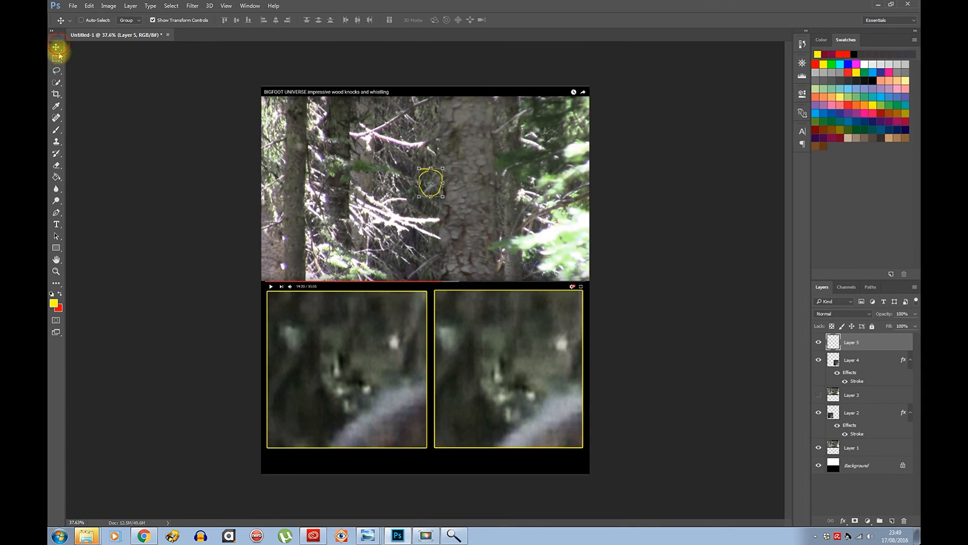
pyautogui.click(55, 94)
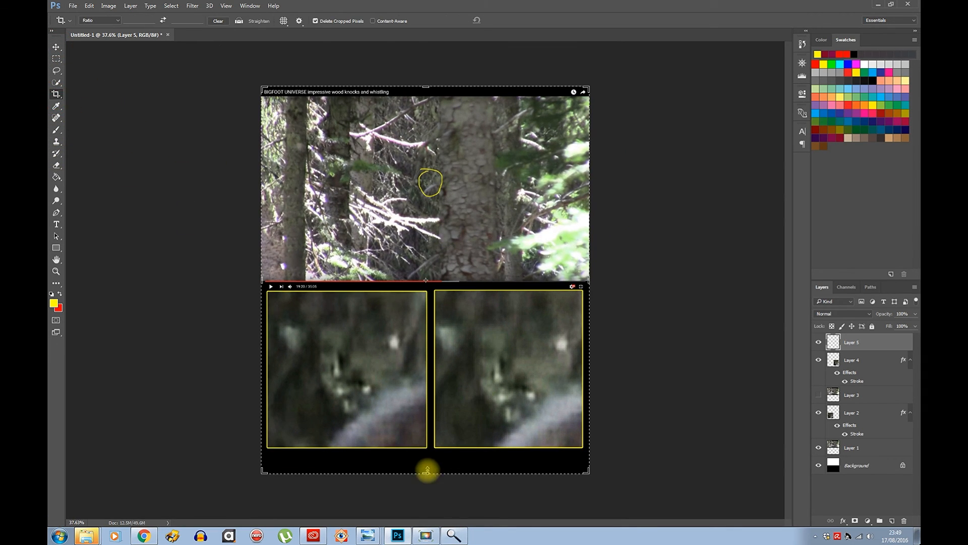